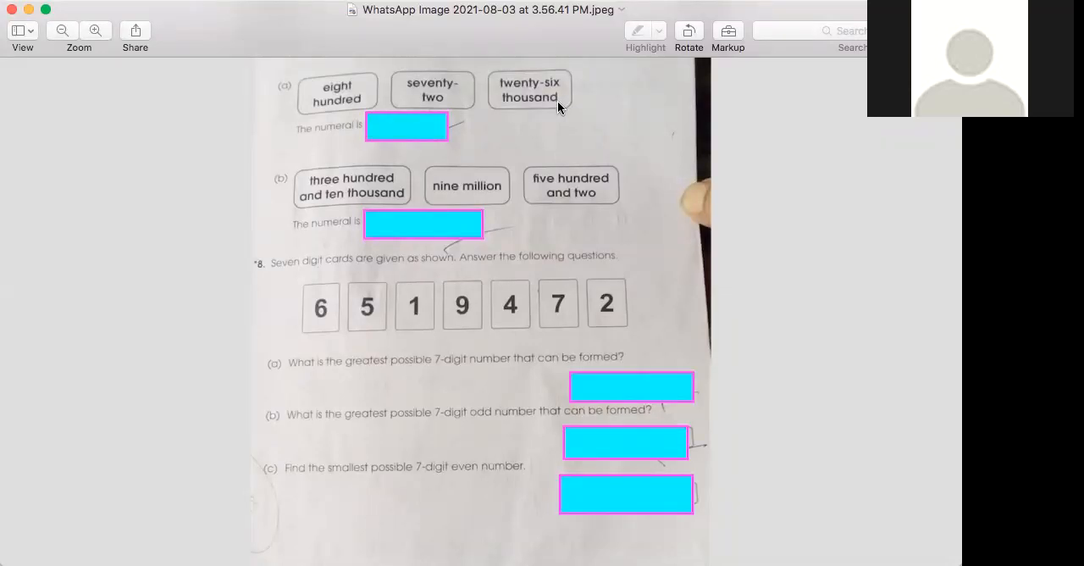
mouse_move(499, 506)
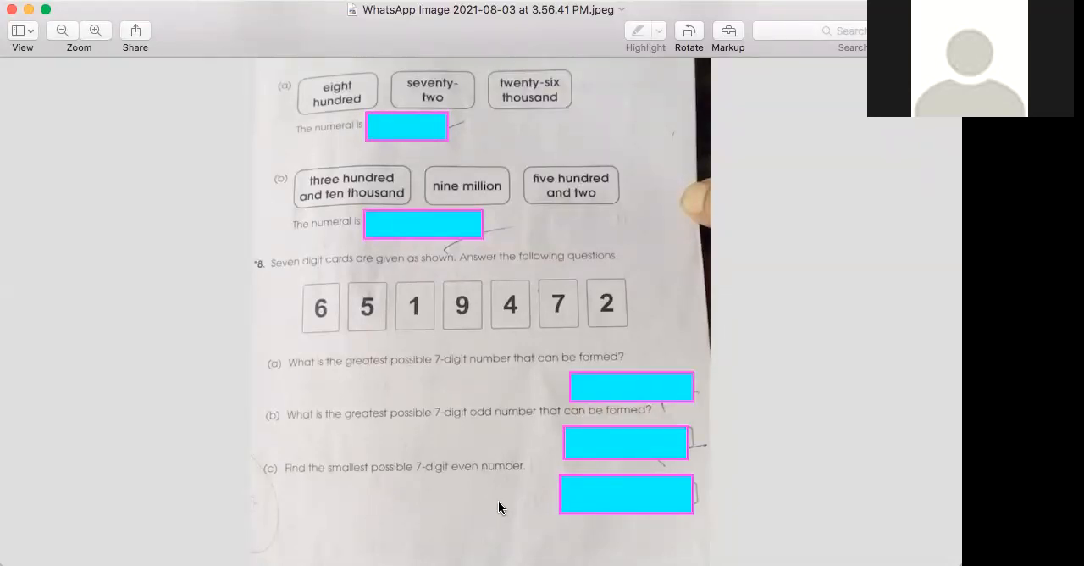
mouse_move(495, 525)
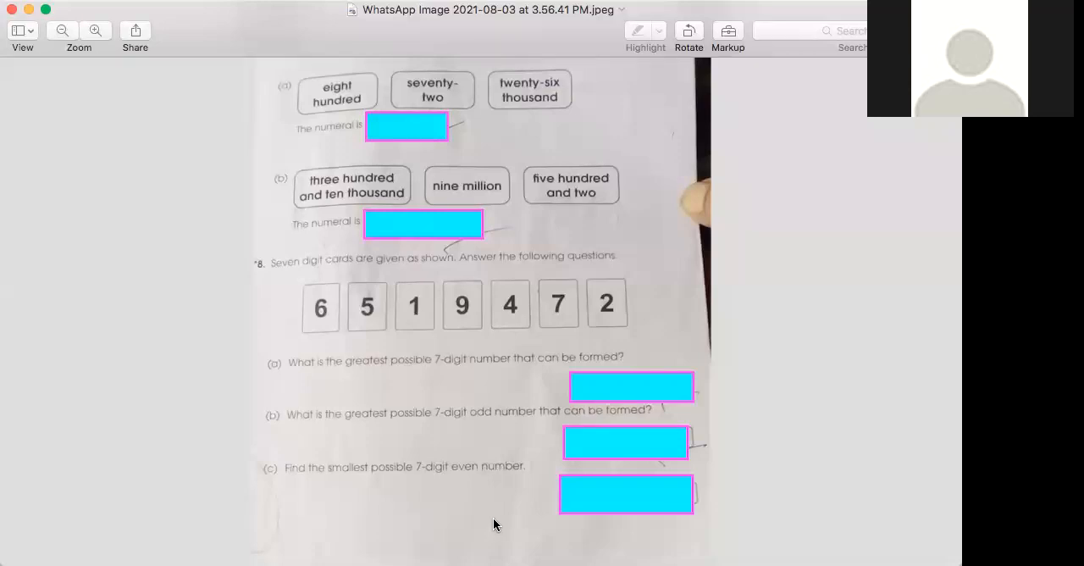
mouse_move(542, 138)
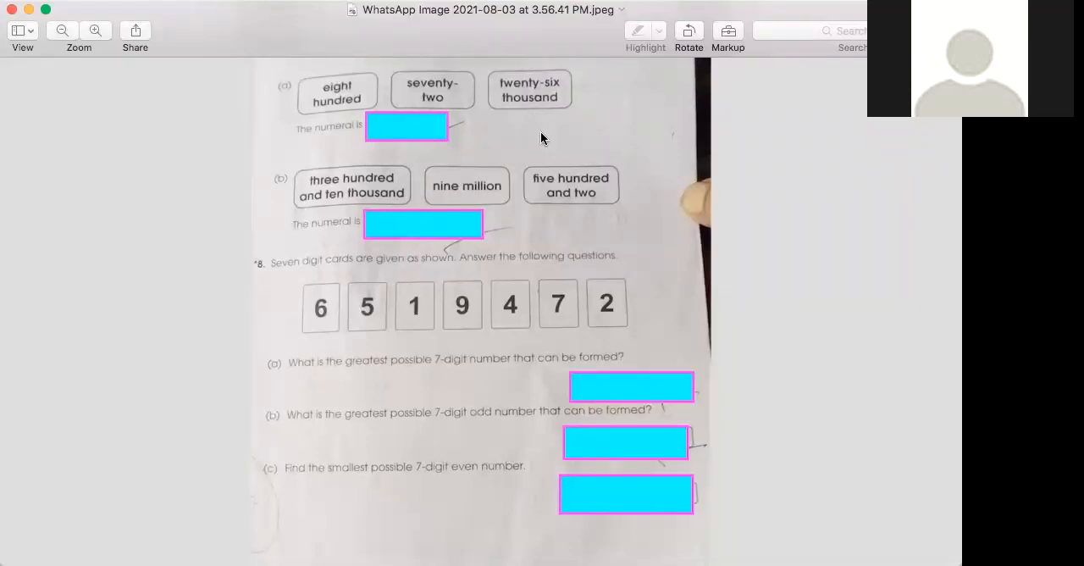
mouse_move(294, 172)
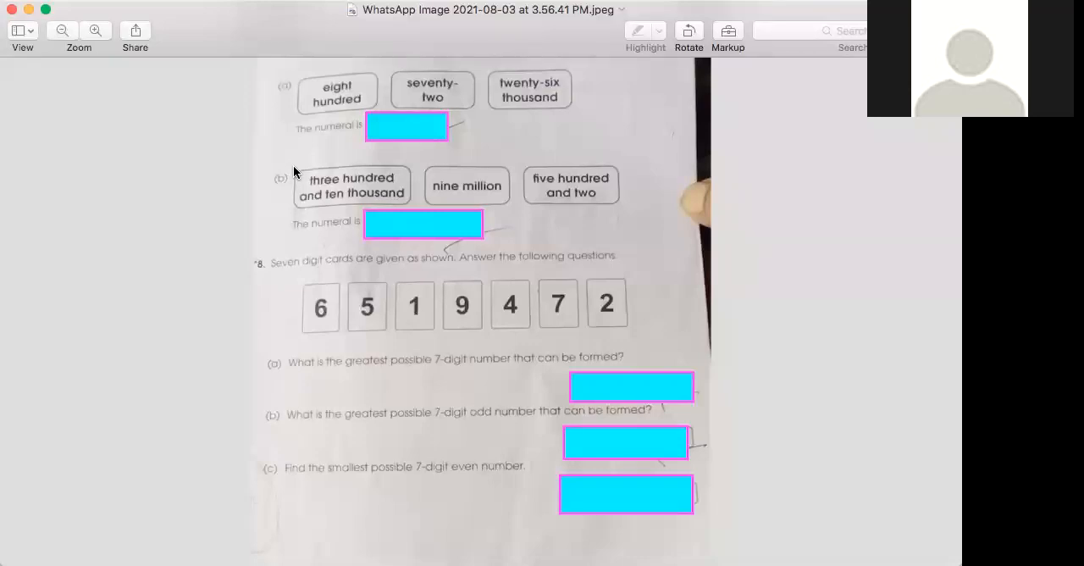
mouse_move(461, 105)
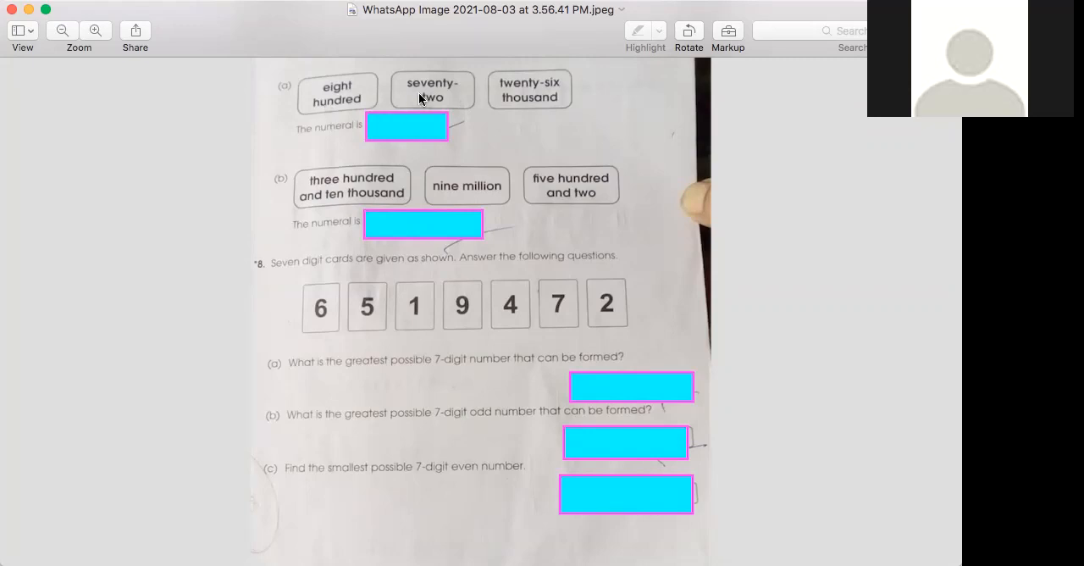
mouse_move(524, 108)
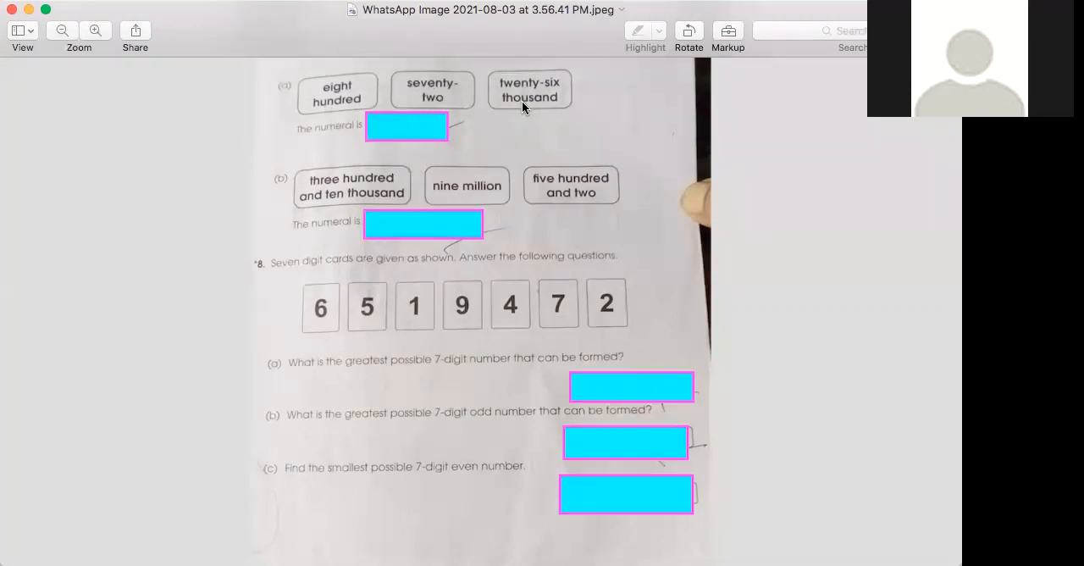
mouse_move(392, 146)
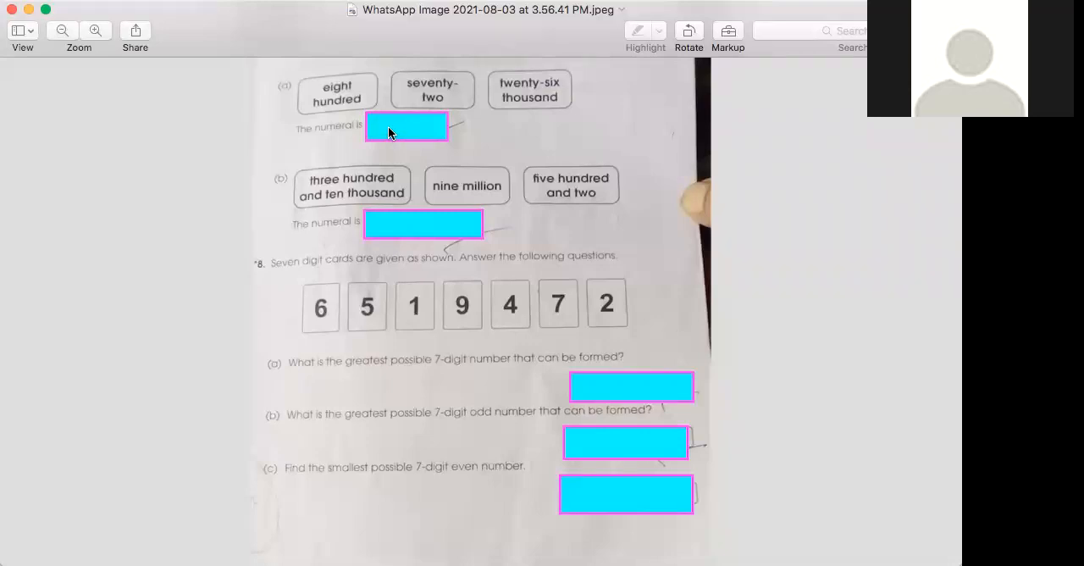
mouse_move(600, 514)
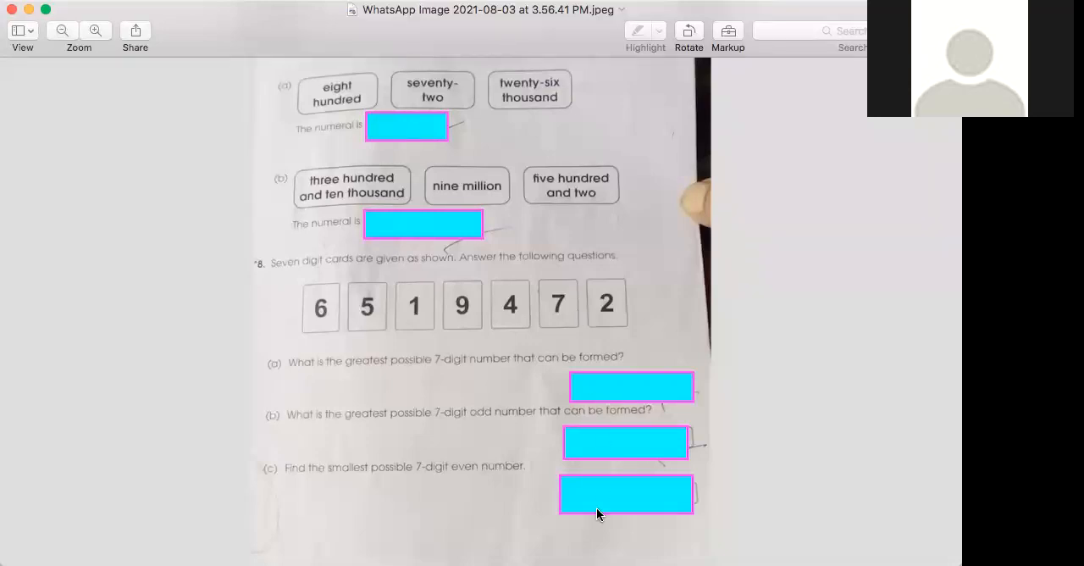
mouse_move(817, 422)
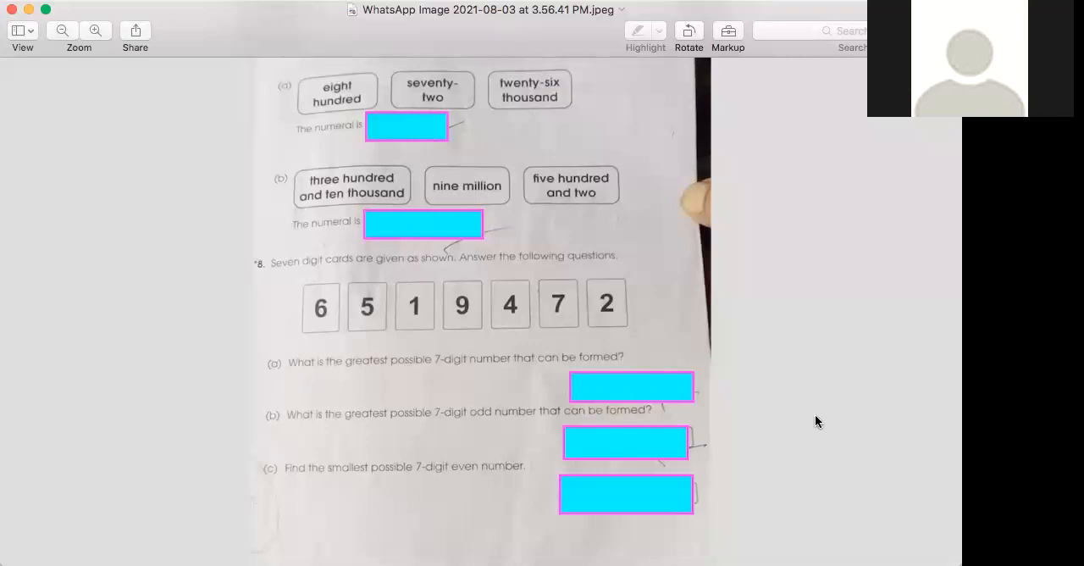
type("26,872")
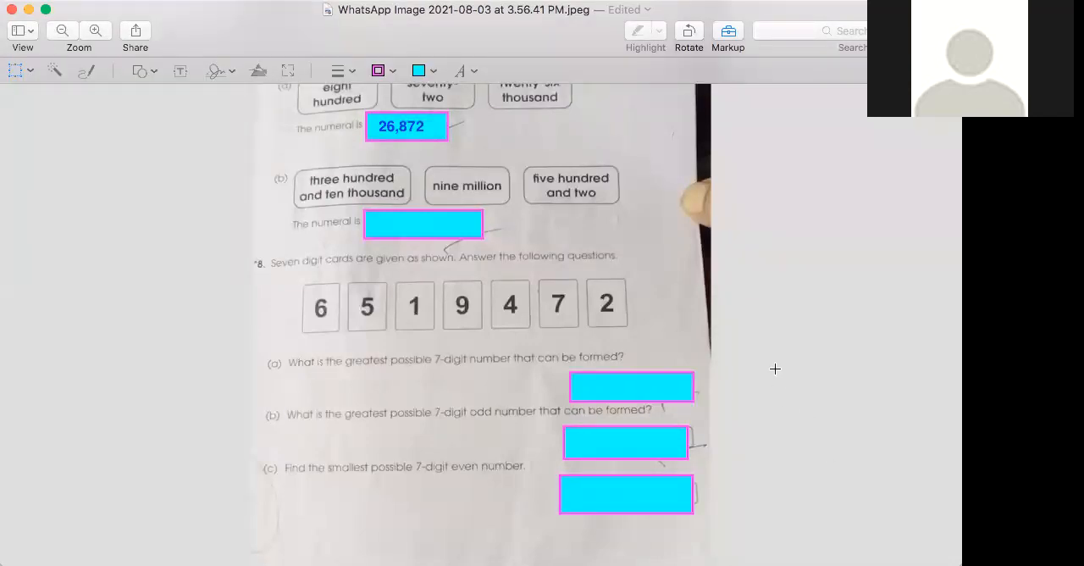
mouse_move(493, 214)
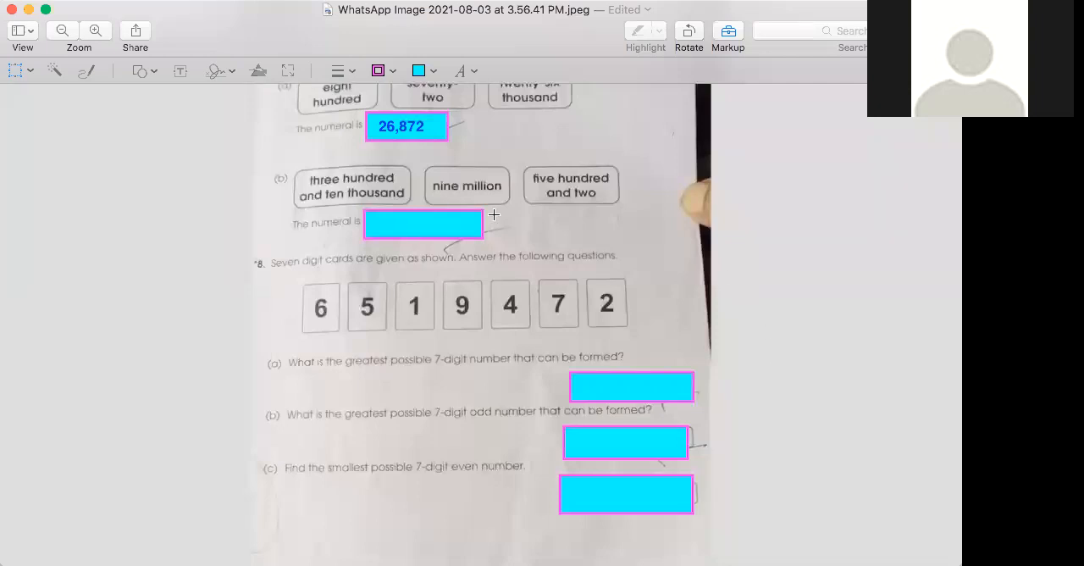
mouse_move(333, 91)
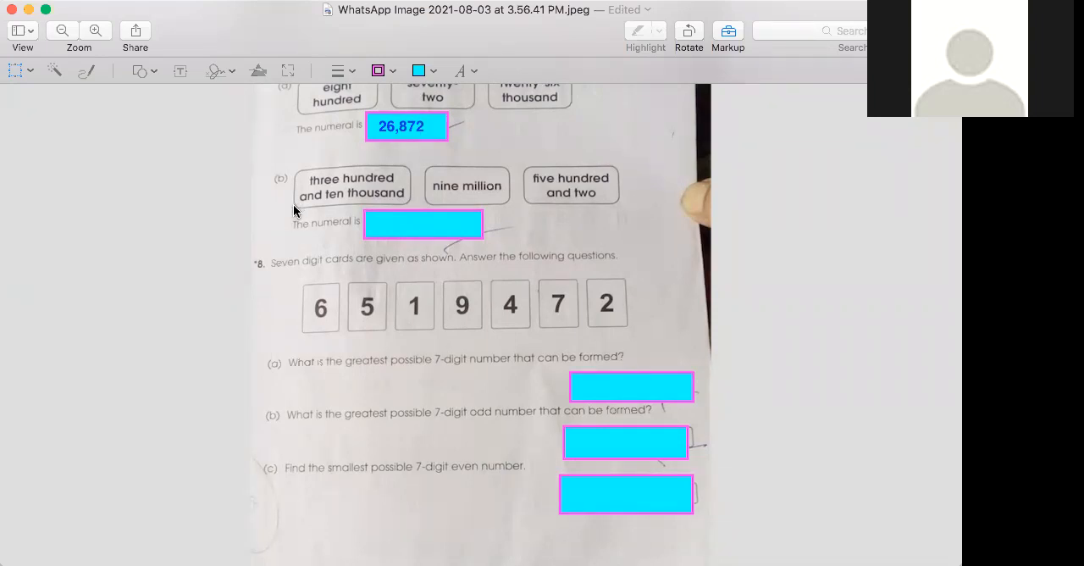
mouse_move(312, 211)
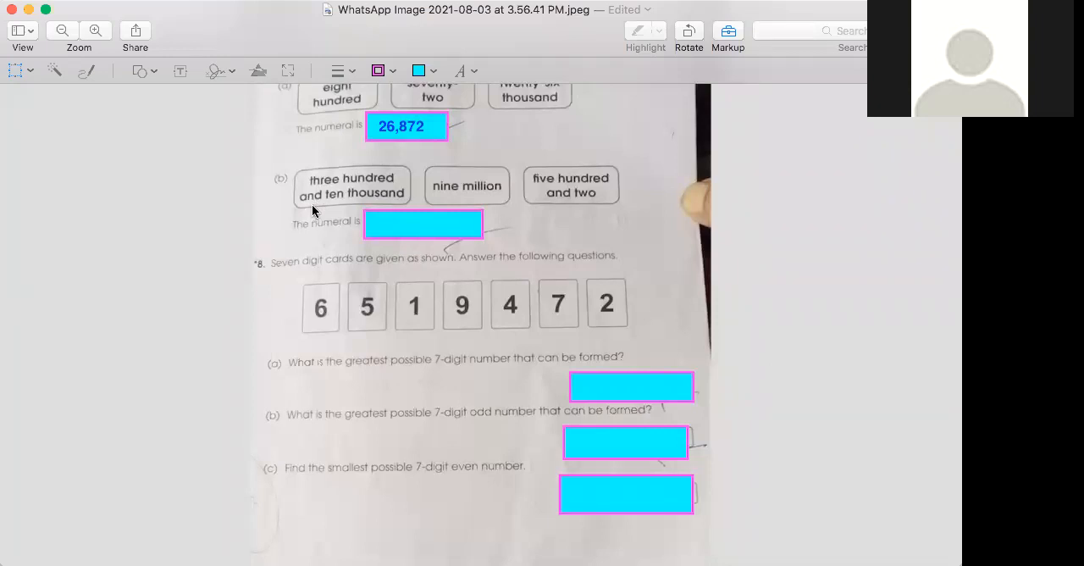
mouse_move(461, 197)
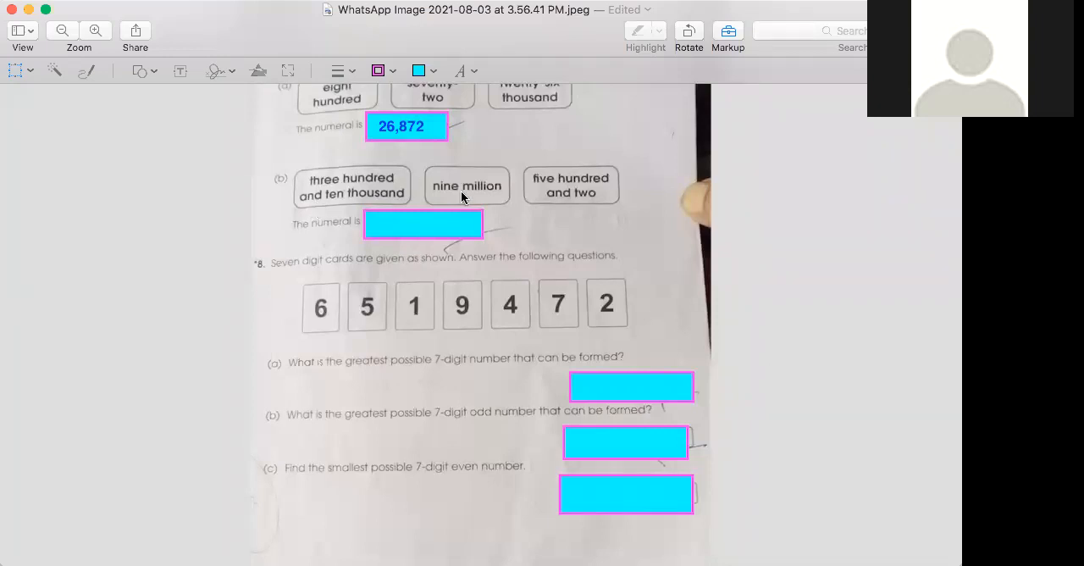
mouse_move(602, 205)
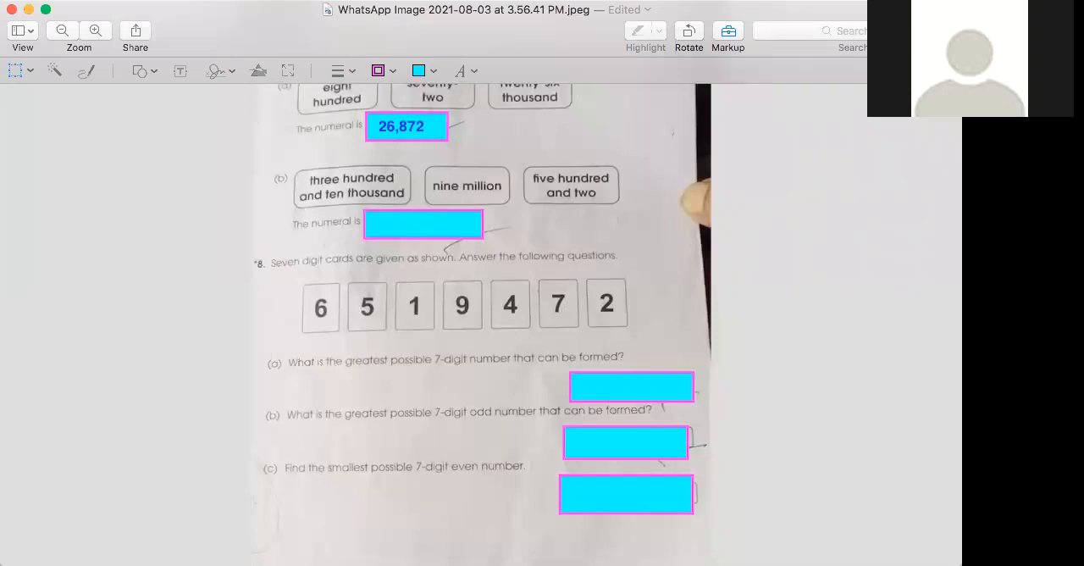
mouse_move(438, 251)
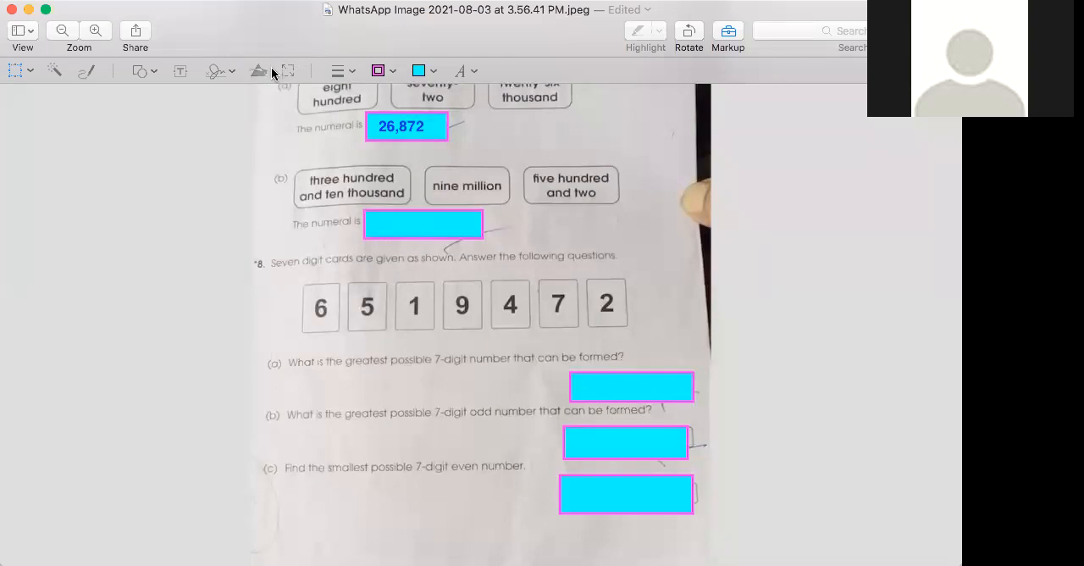
mouse_move(488, 175)
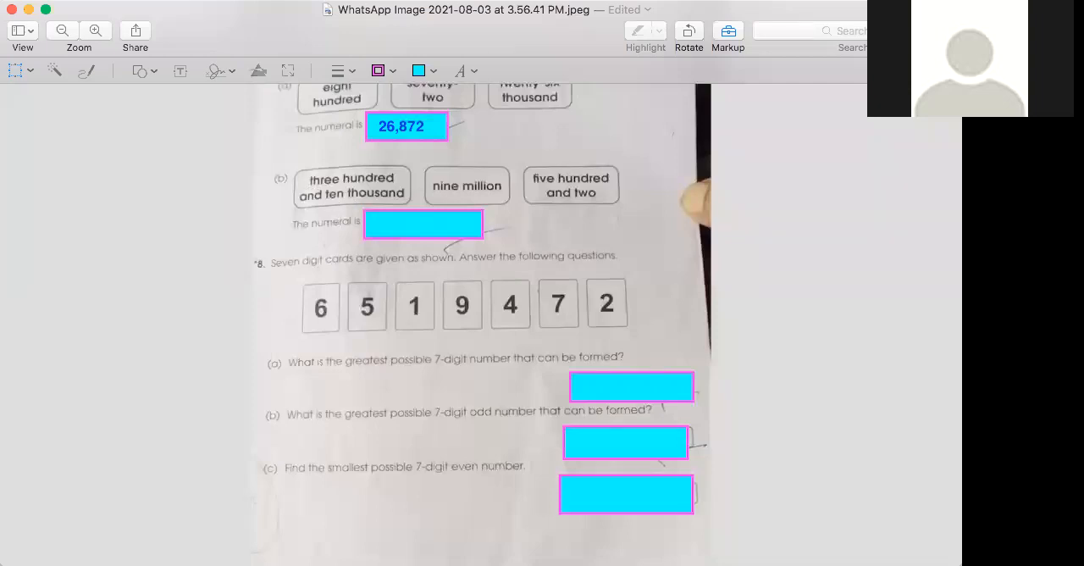
mouse_move(508, 99)
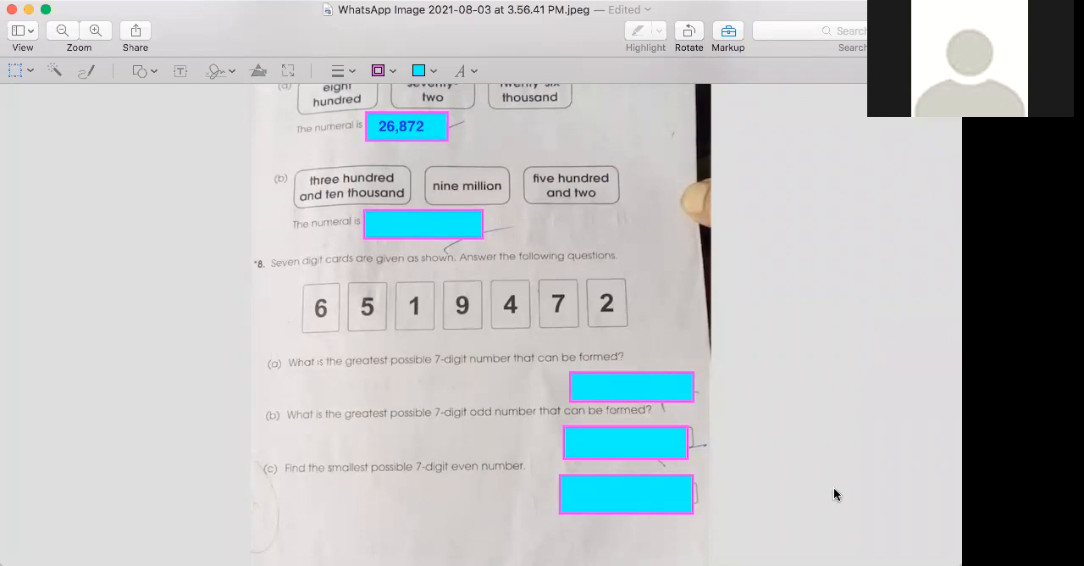
type("9310502")
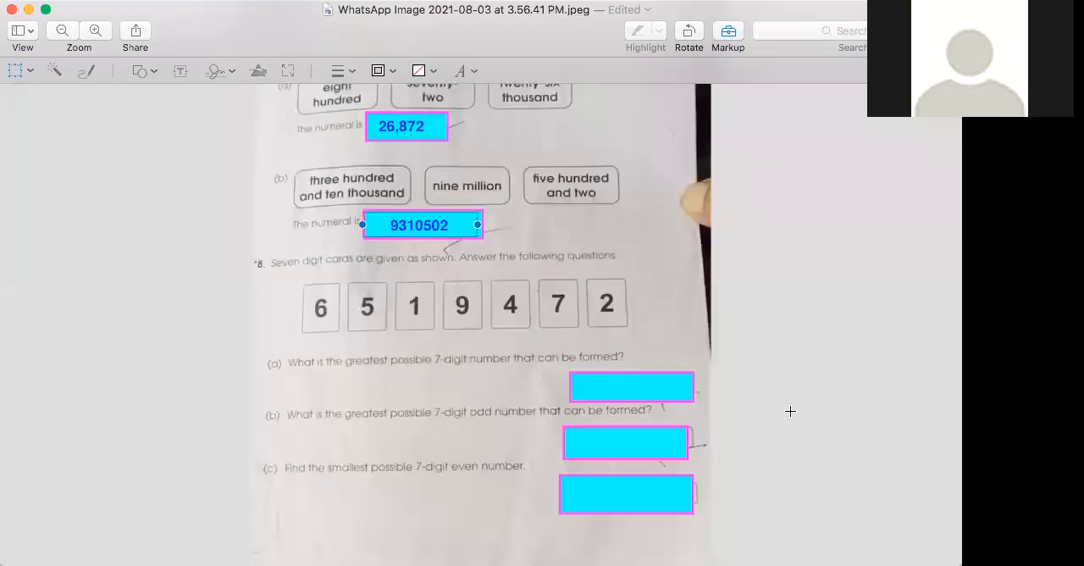
mouse_move(296, 248)
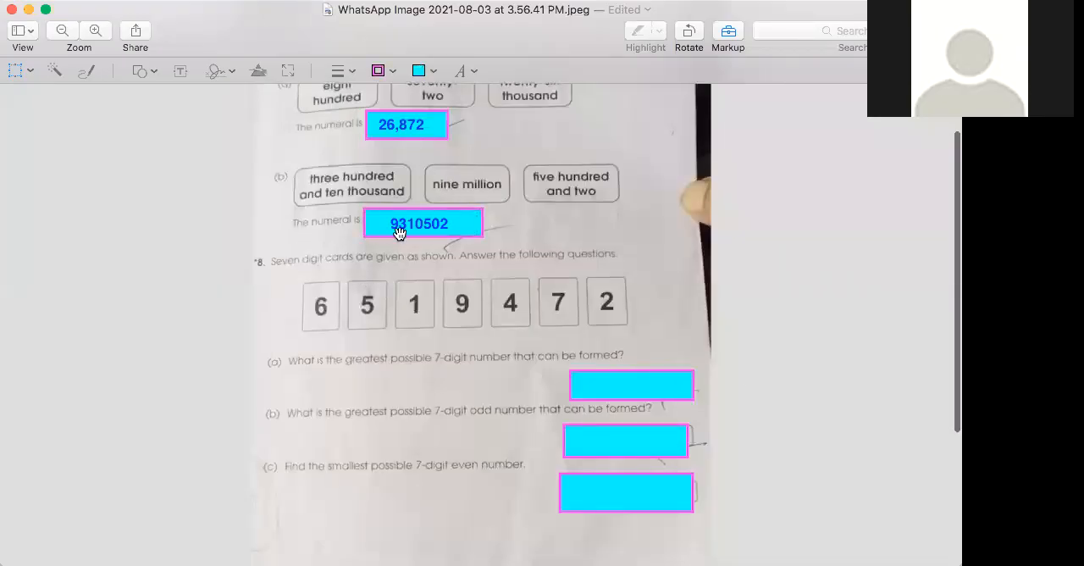
mouse_move(385, 205)
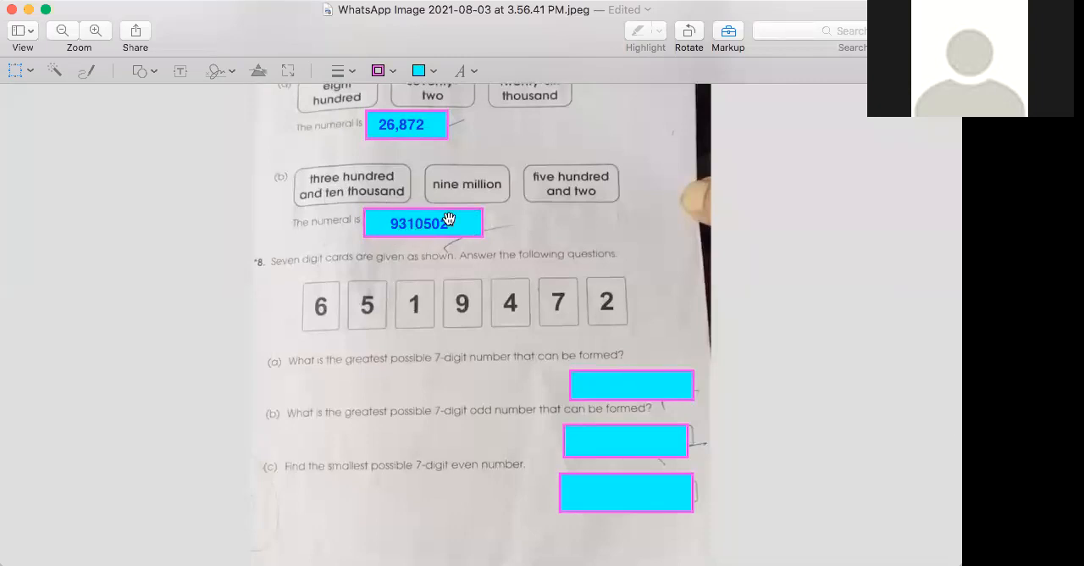
mouse_move(432, 227)
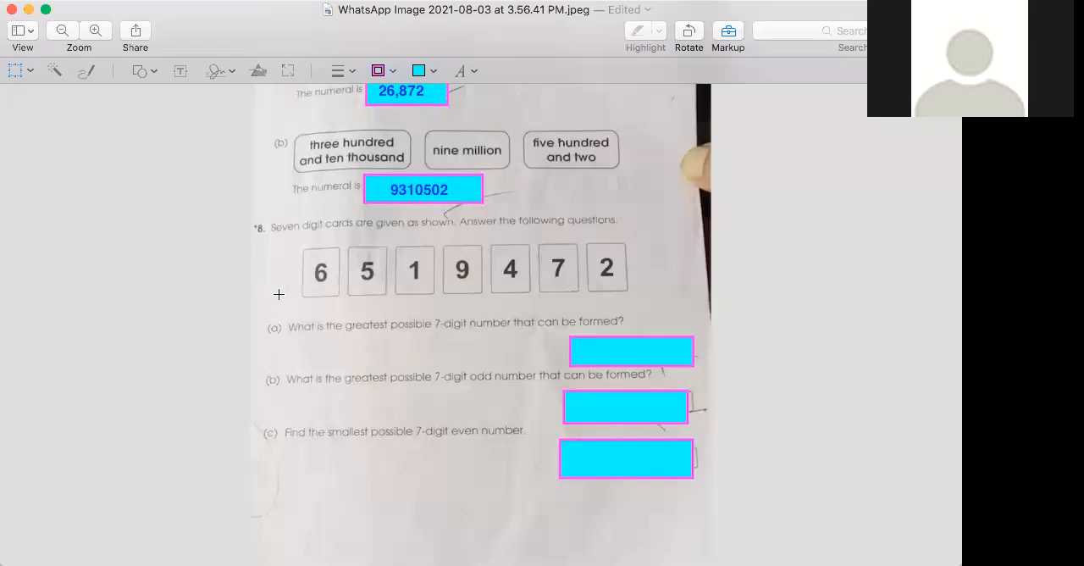
mouse_move(390, 336)
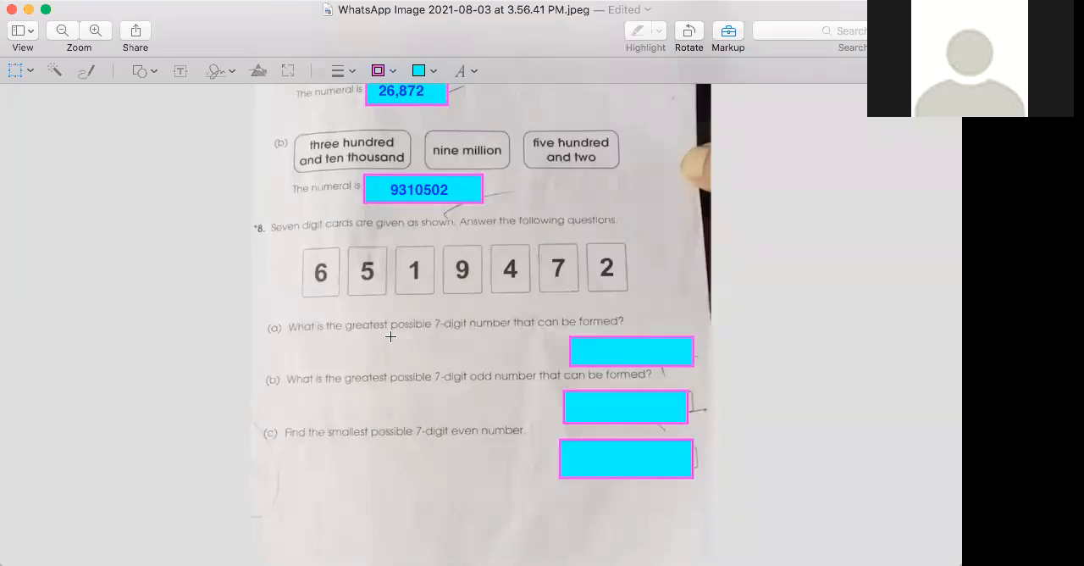
mouse_move(286, 350)
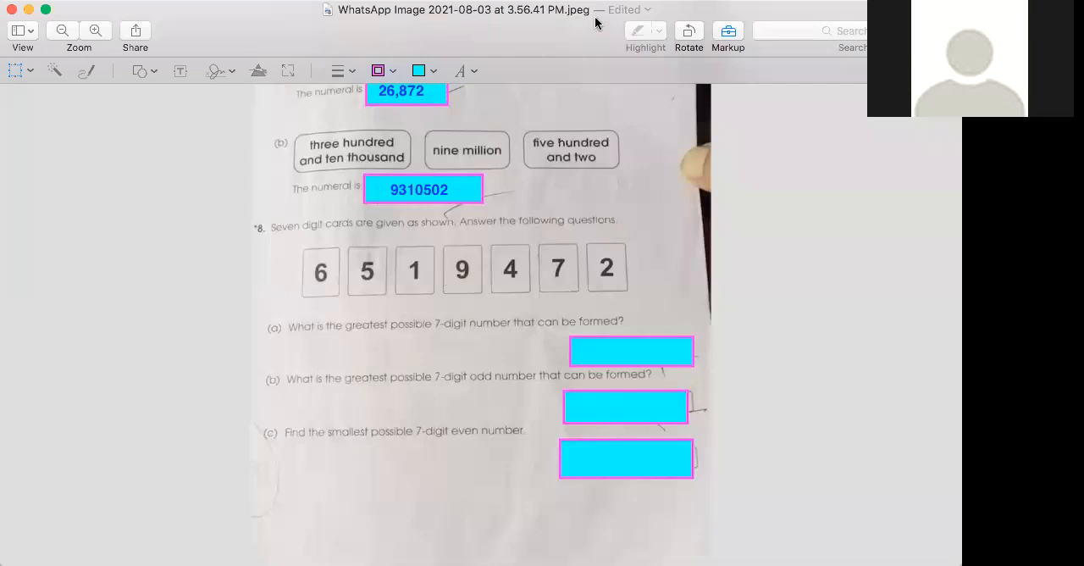
mouse_move(859, 239)
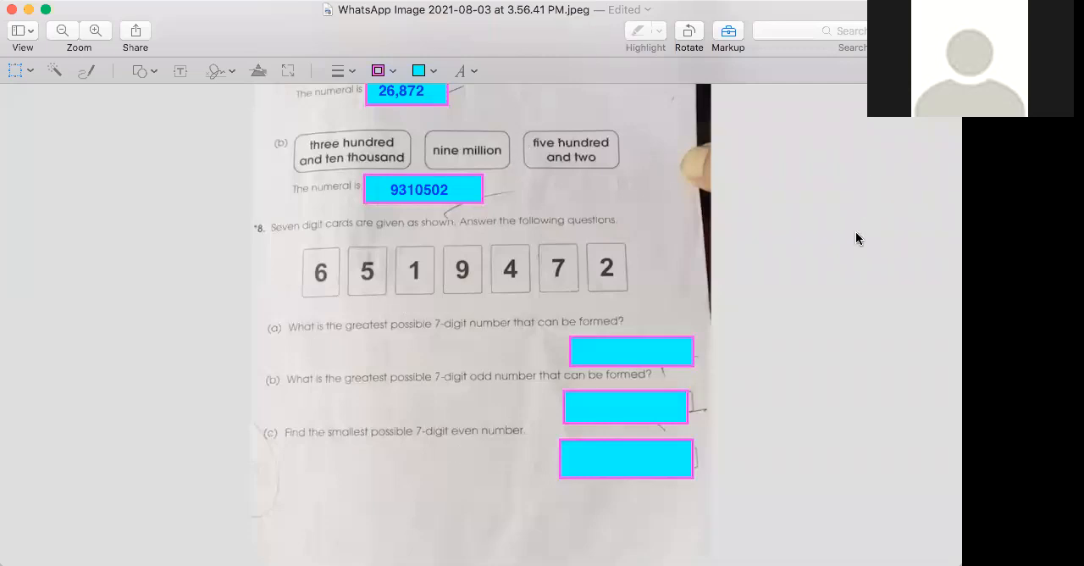
mouse_move(668, 157)
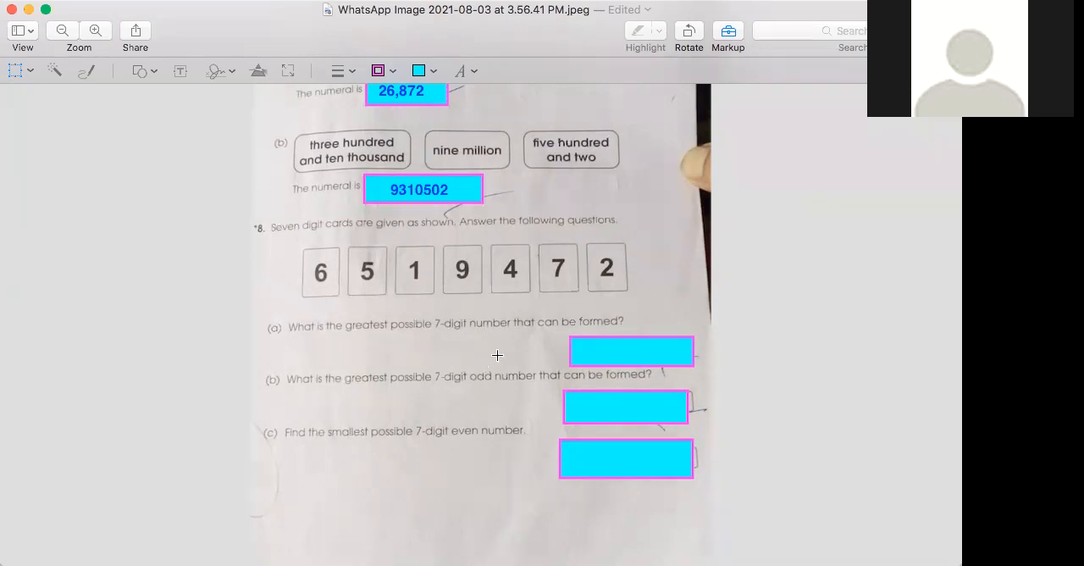
mouse_move(324, 295)
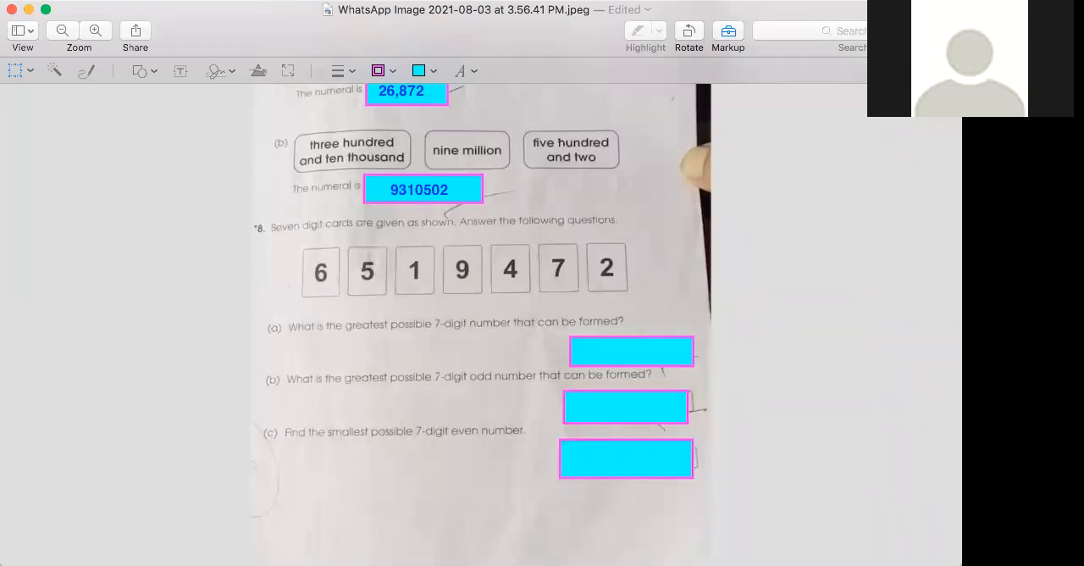
mouse_move(791, 303)
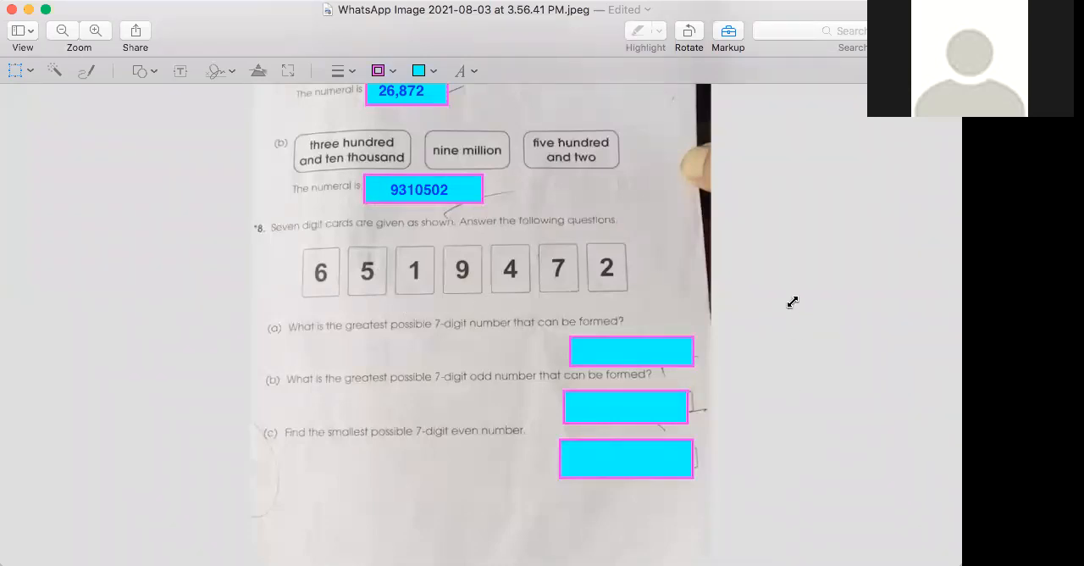
mouse_move(483, 393)
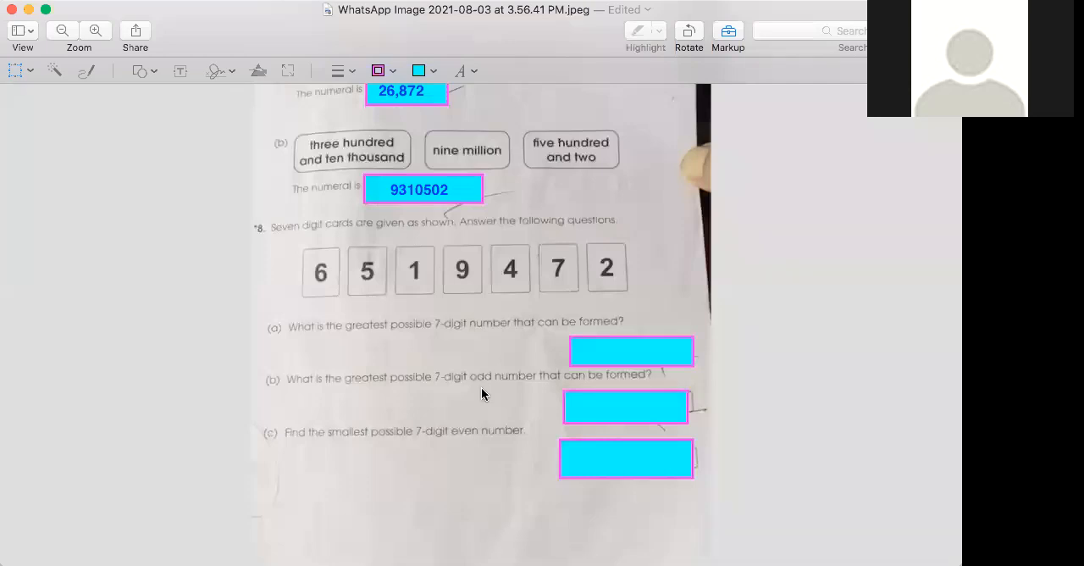
mouse_move(493, 187)
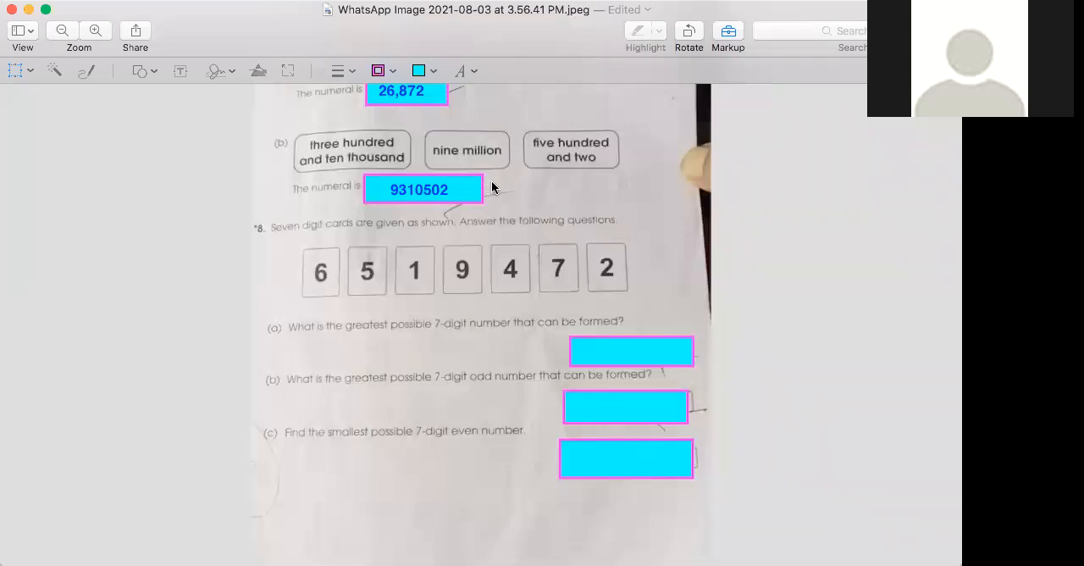
mouse_move(699, 195)
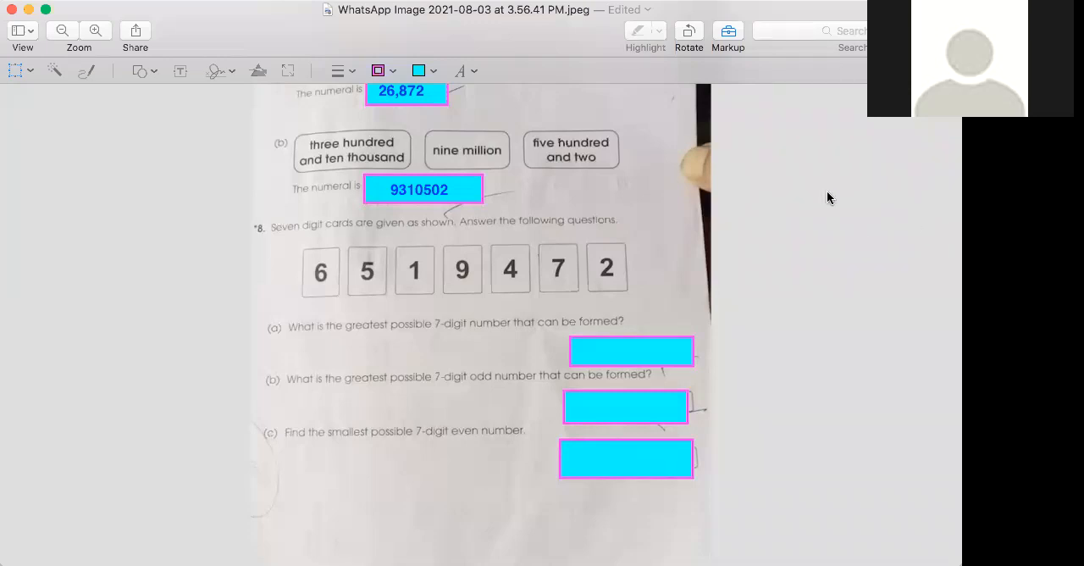
mouse_move(889, 153)
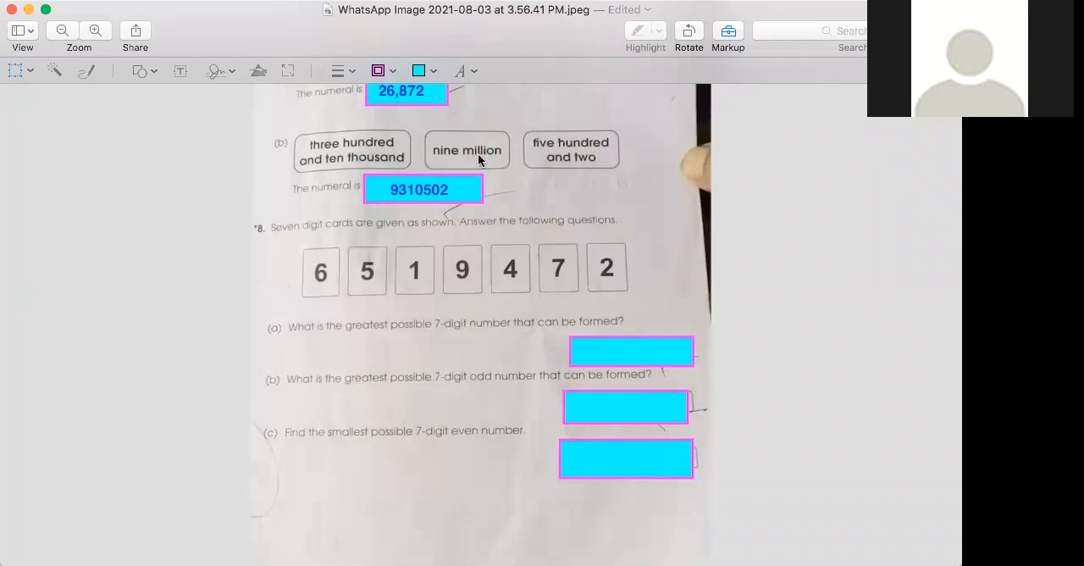
mouse_move(147, 182)
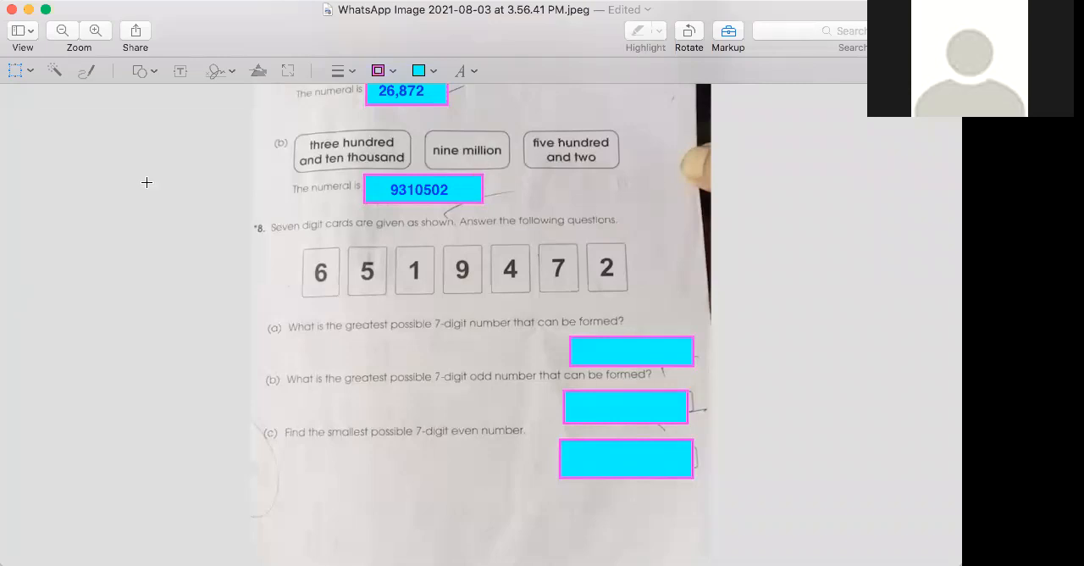
mouse_move(223, 234)
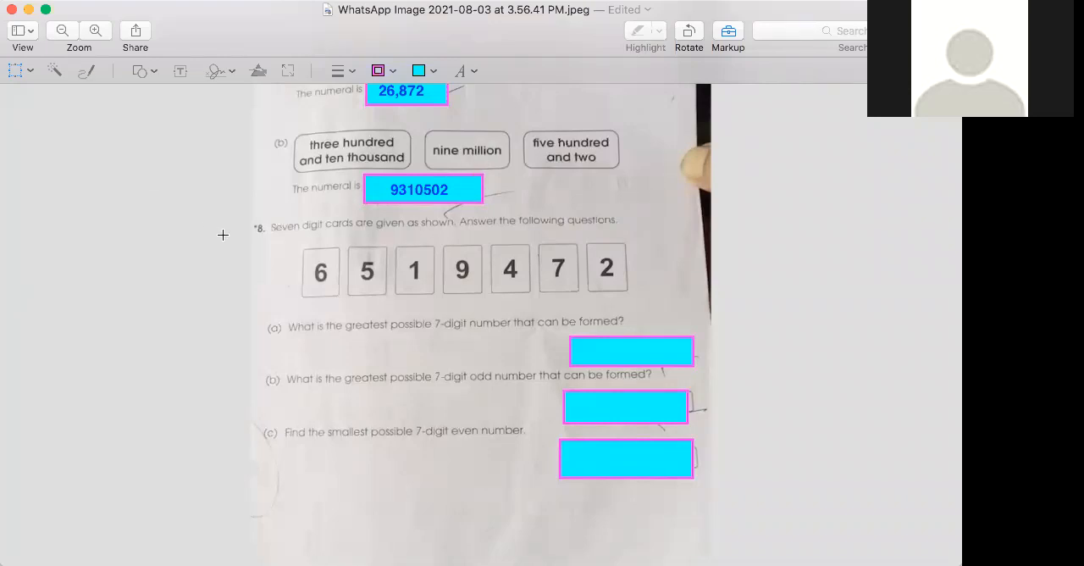
mouse_move(451, 280)
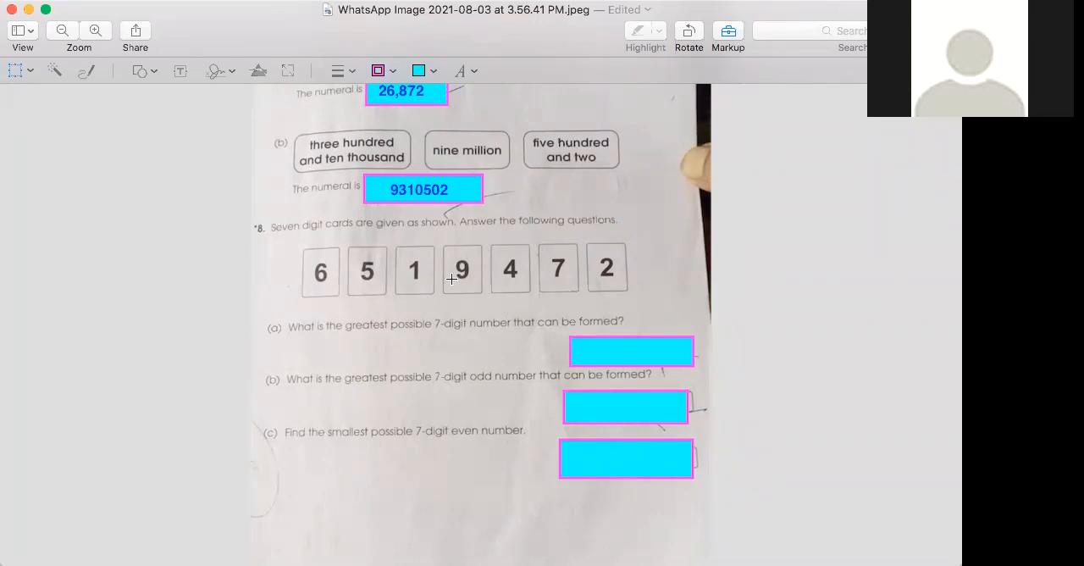
mouse_move(328, 301)
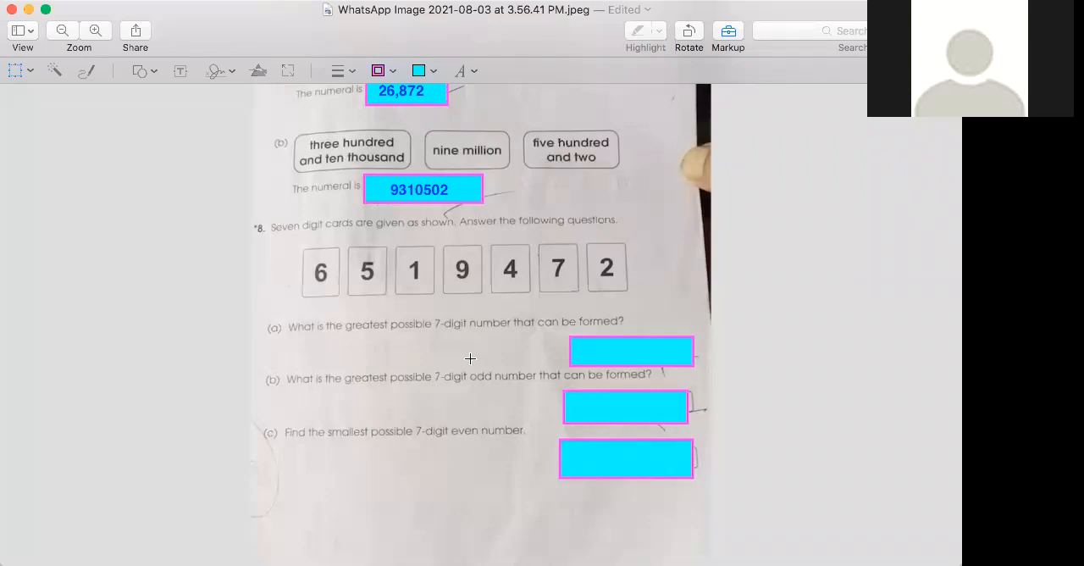
mouse_move(309, 288)
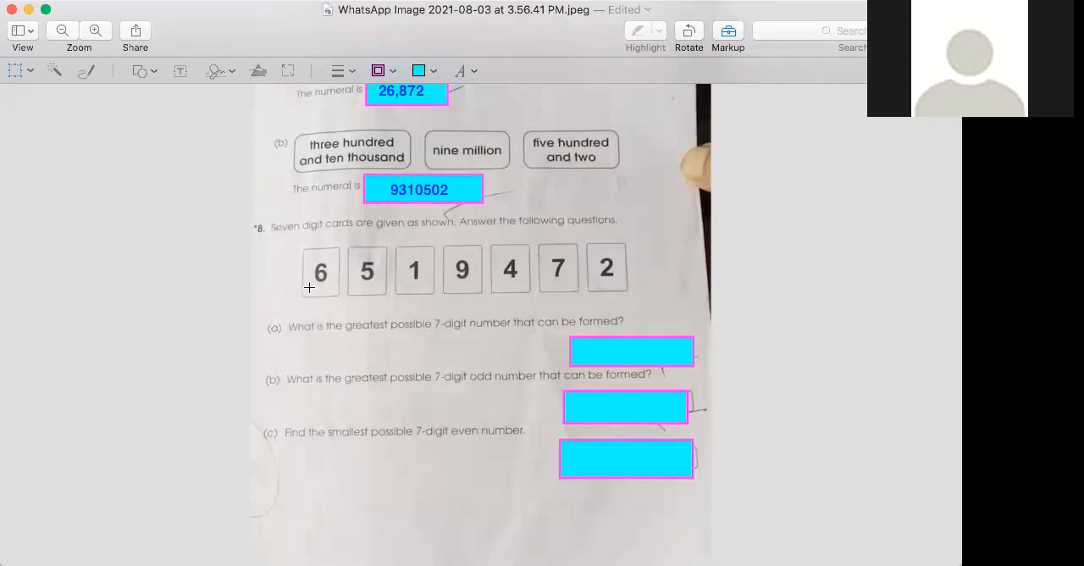
mouse_move(512, 273)
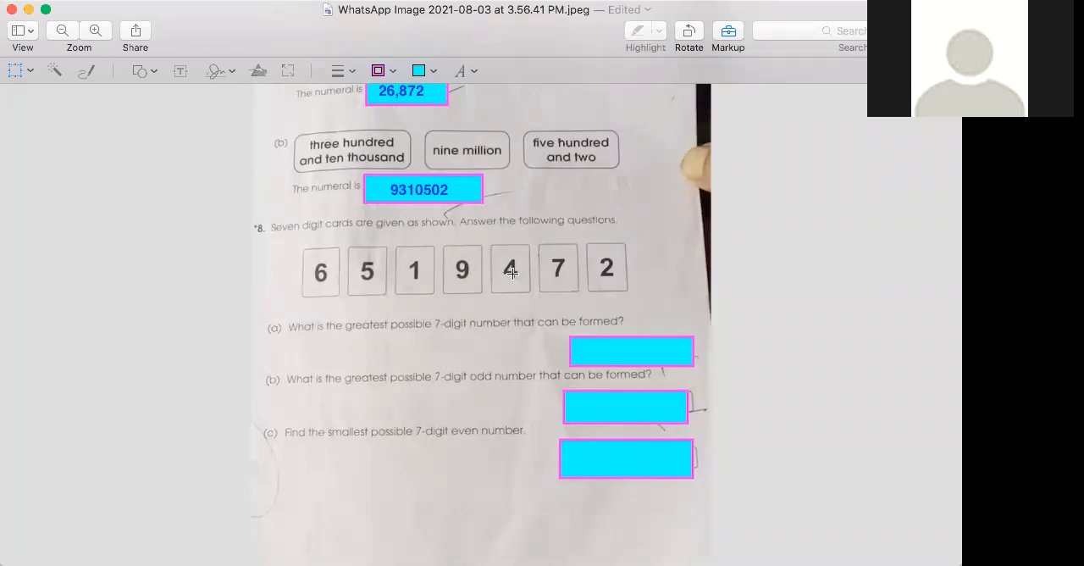
mouse_move(562, 324)
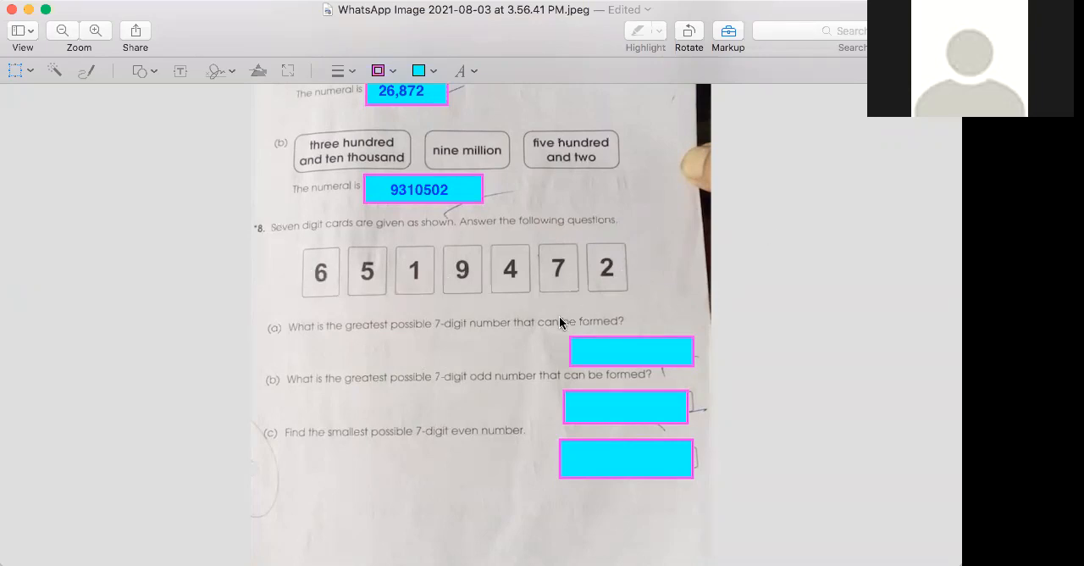
mouse_move(516, 330)
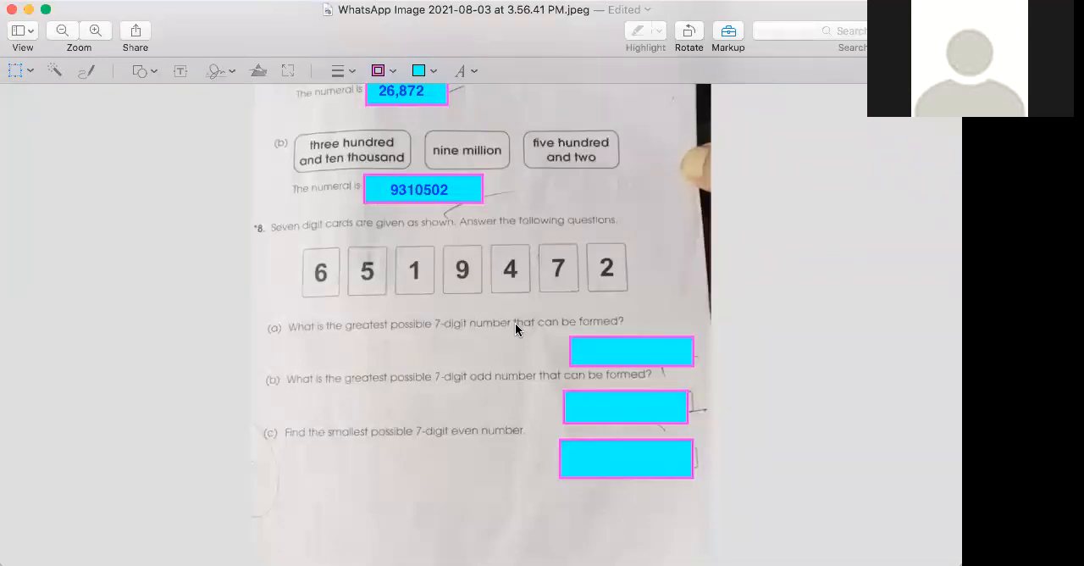
mouse_move(355, 363)
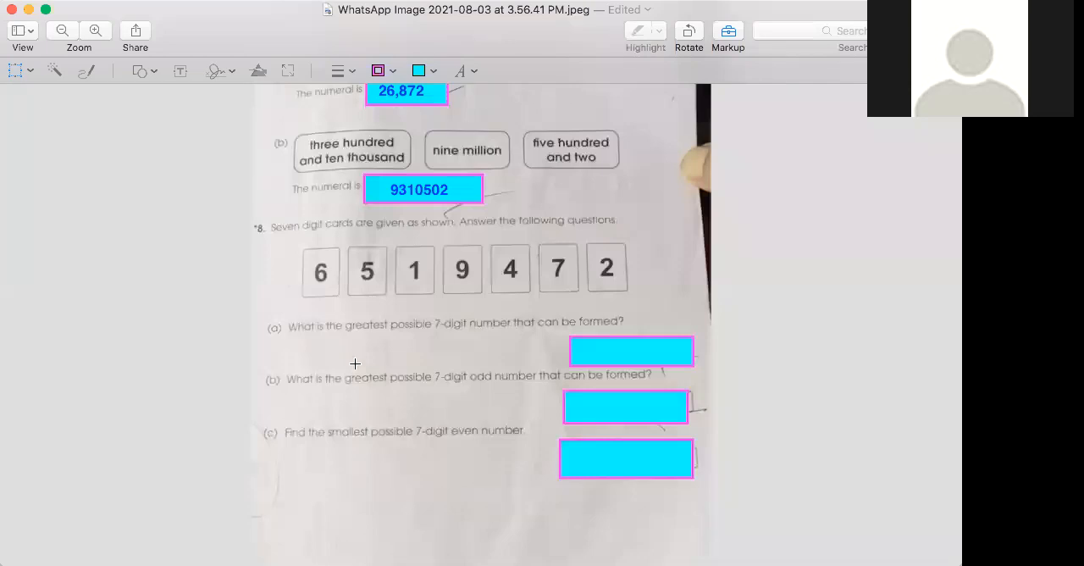
mouse_move(429, 327)
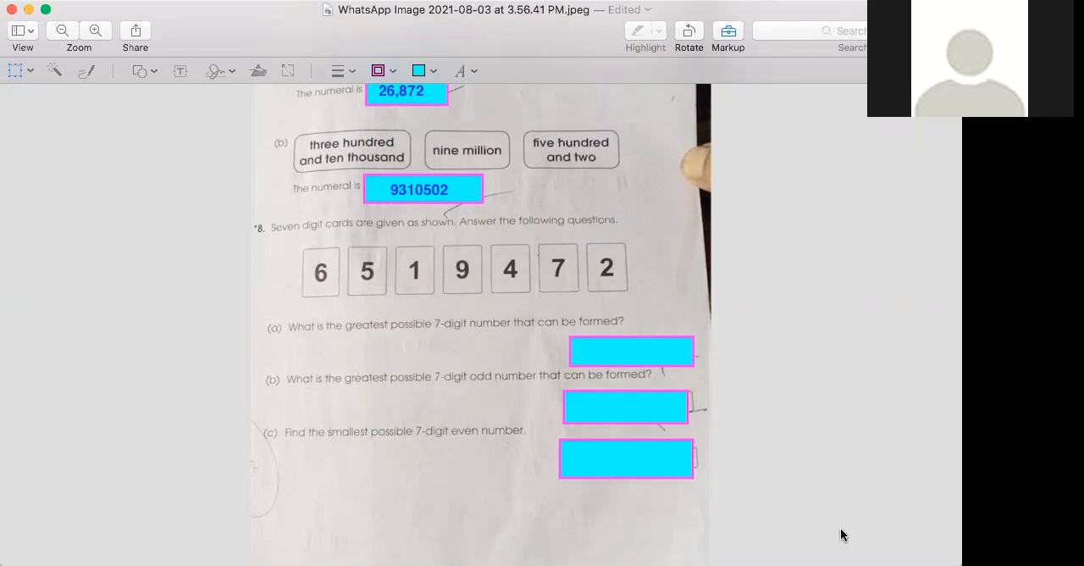
mouse_move(799, 419)
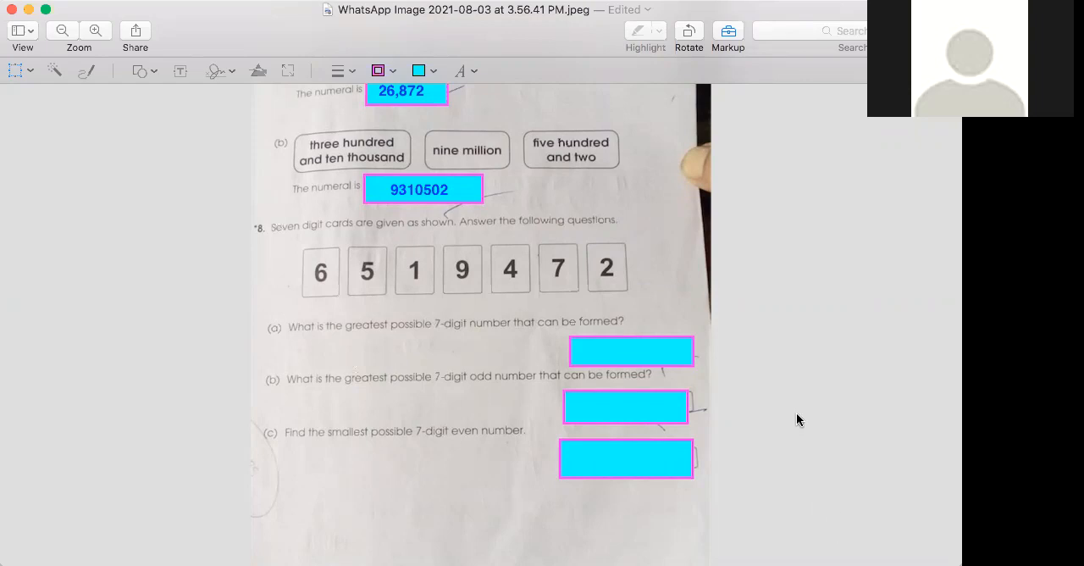
type("9765421")
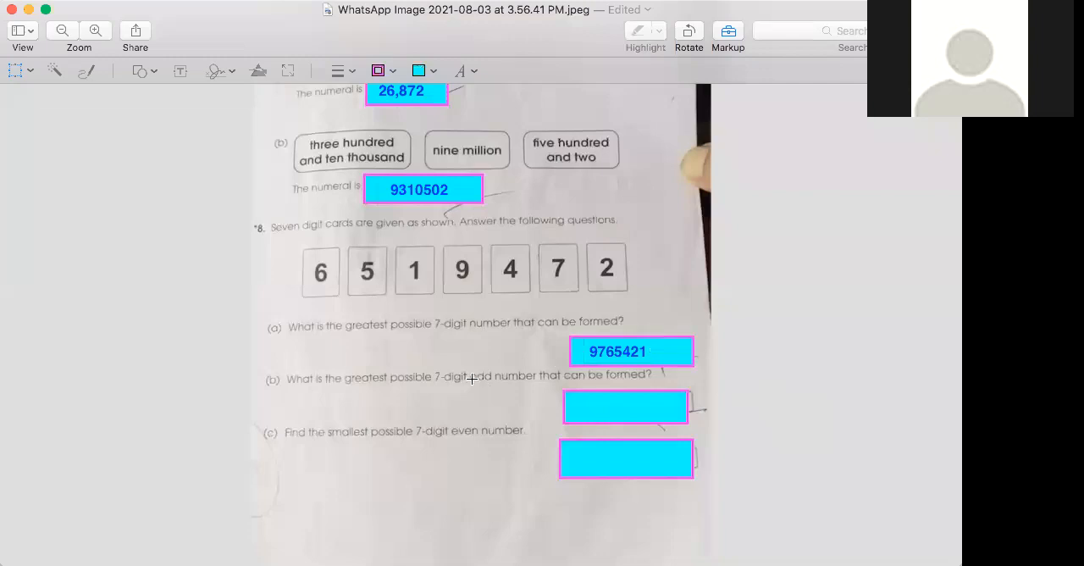
mouse_move(348, 309)
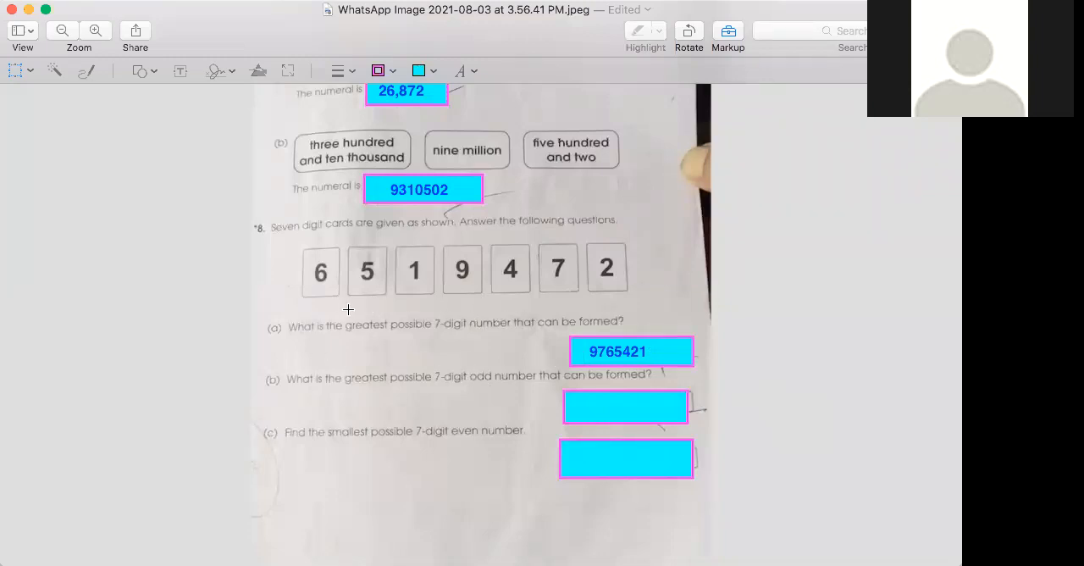
mouse_move(462, 281)
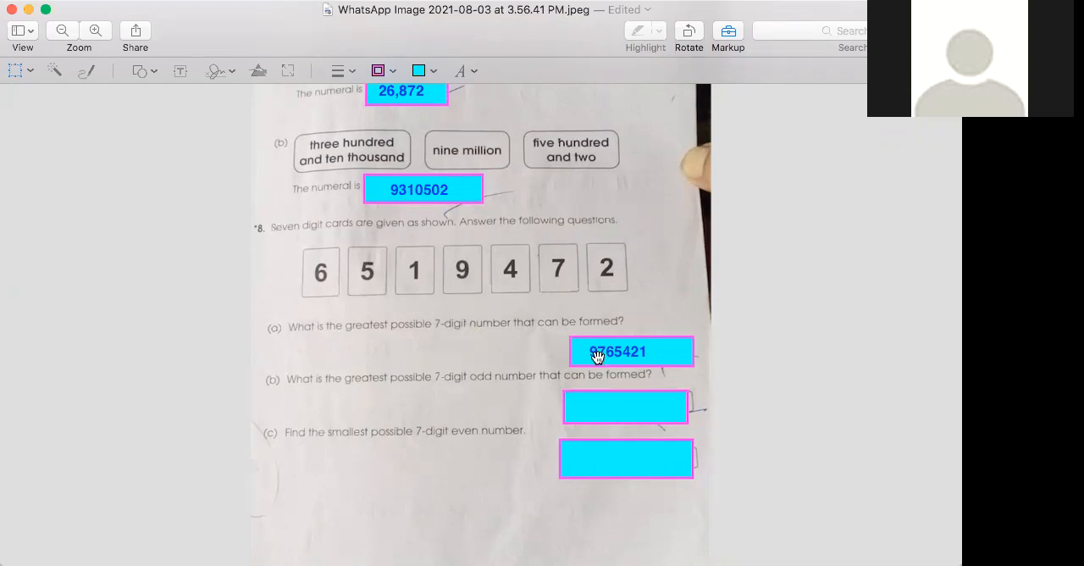
mouse_move(312, 350)
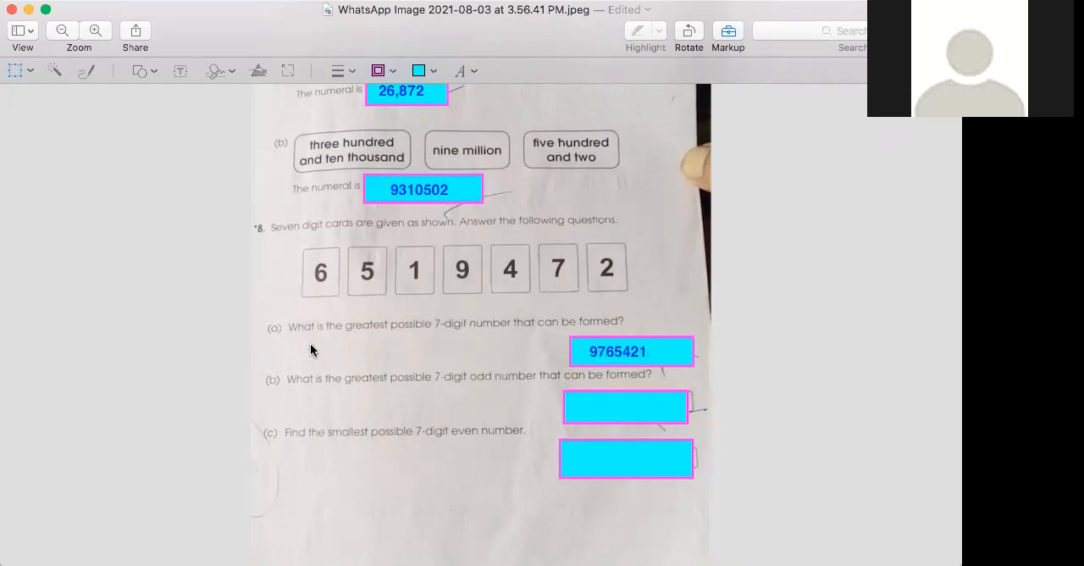
mouse_move(439, 367)
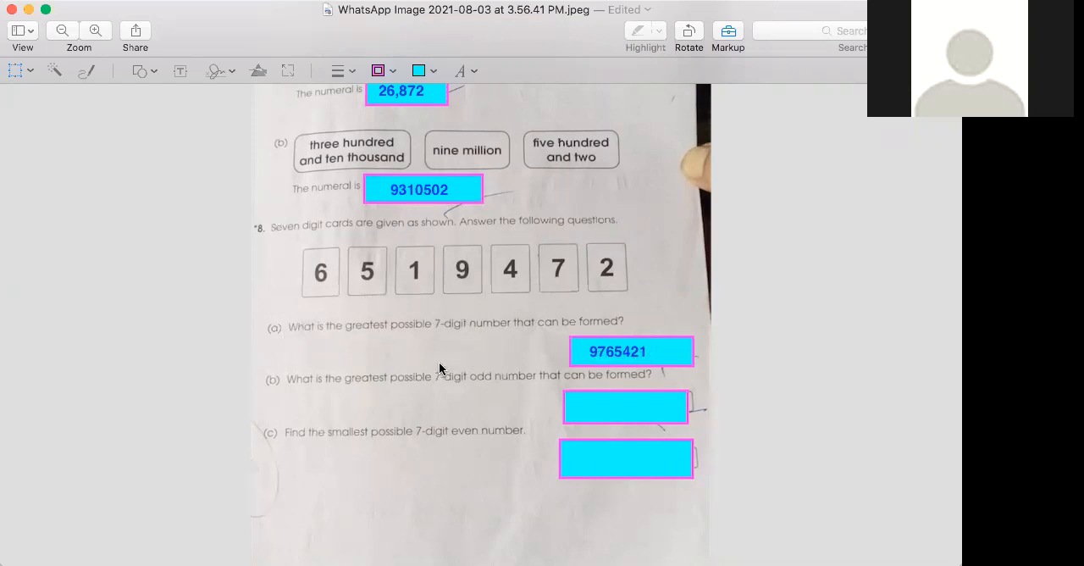
mouse_move(483, 351)
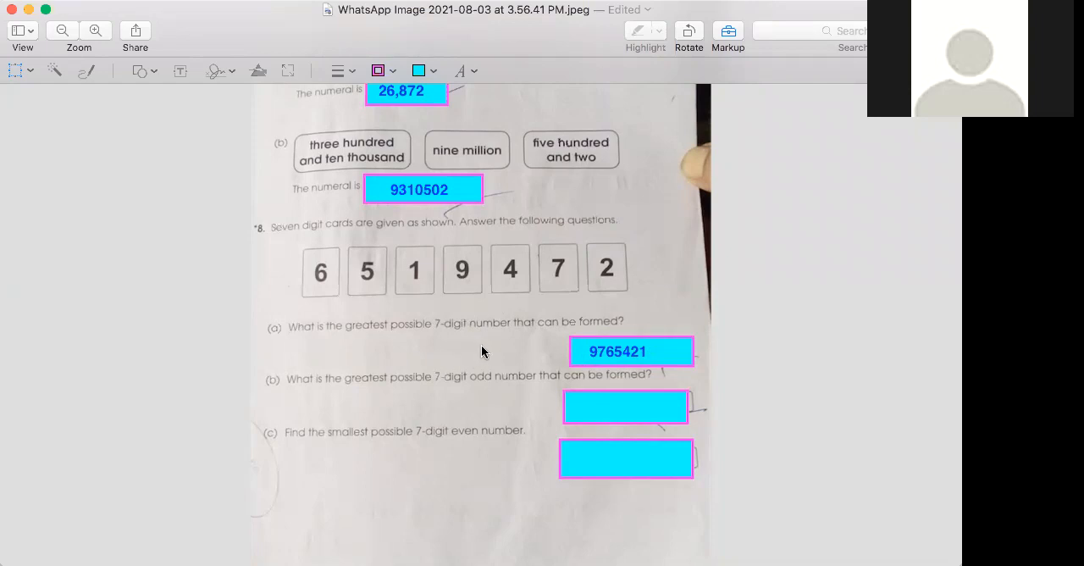
mouse_move(305, 402)
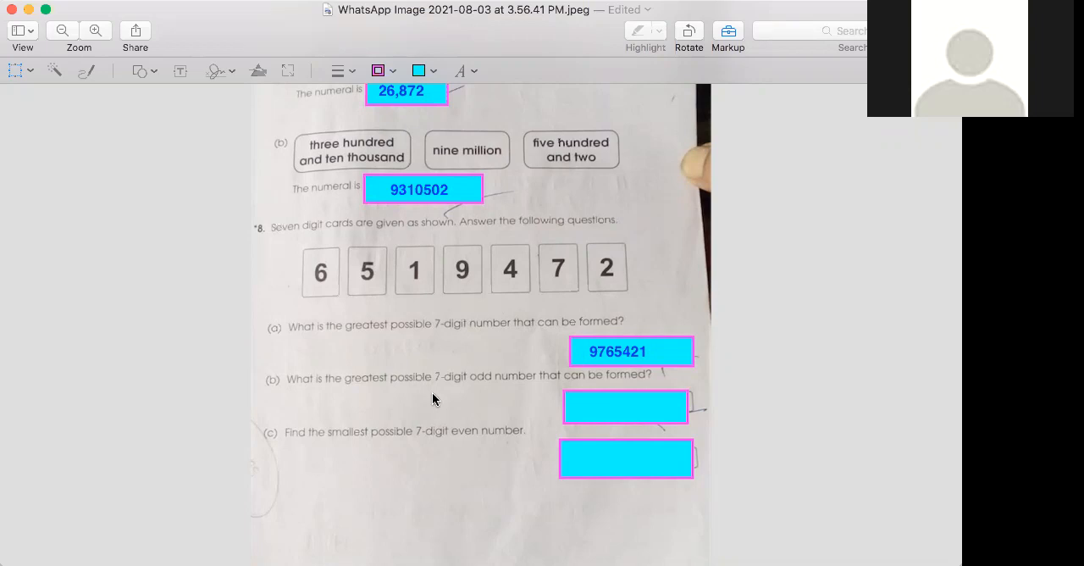
mouse_move(446, 398)
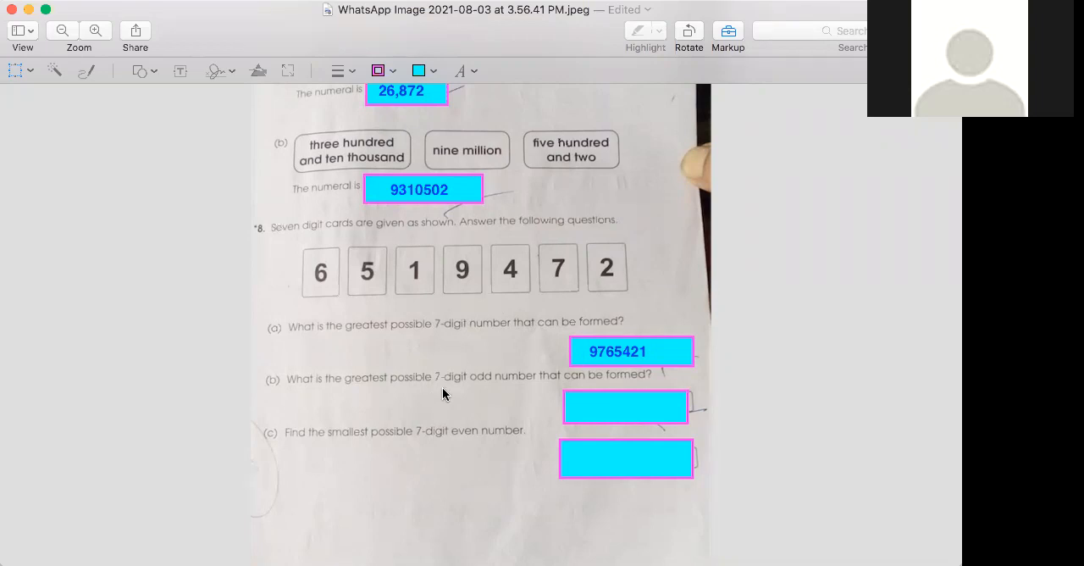
mouse_move(440, 389)
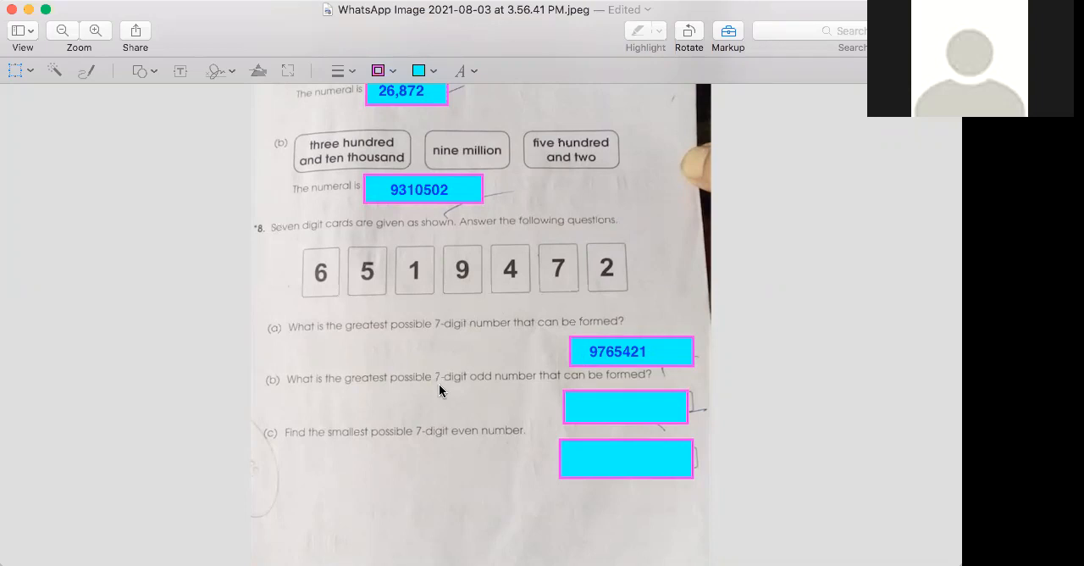
mouse_move(447, 388)
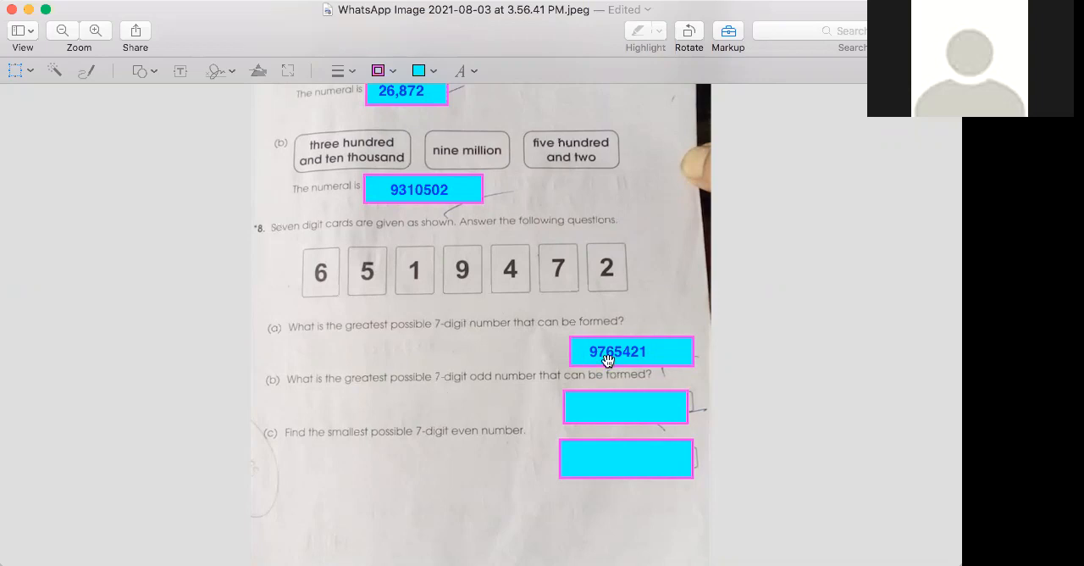
mouse_move(649, 355)
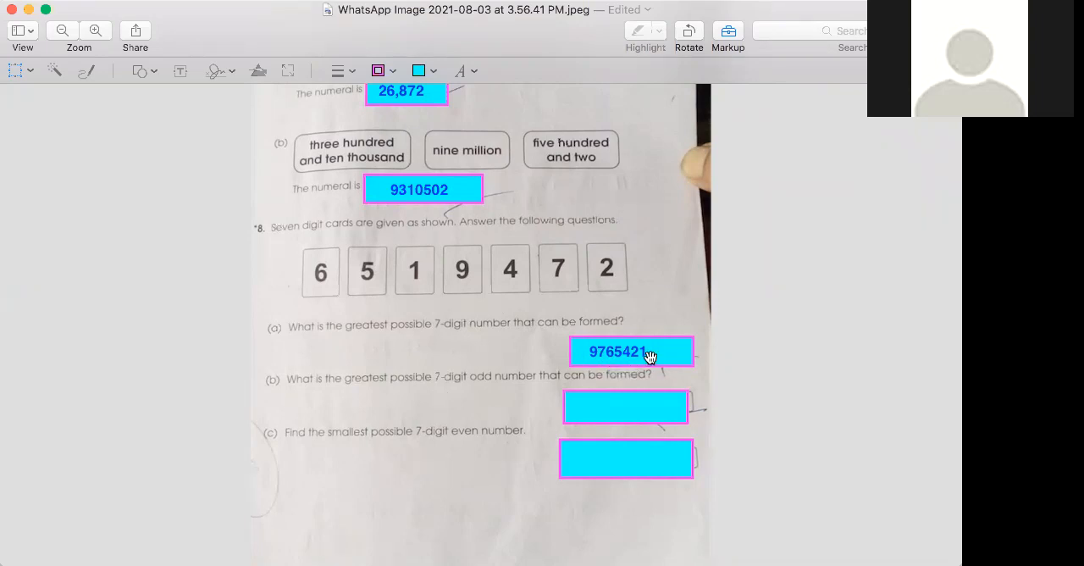
mouse_move(654, 370)
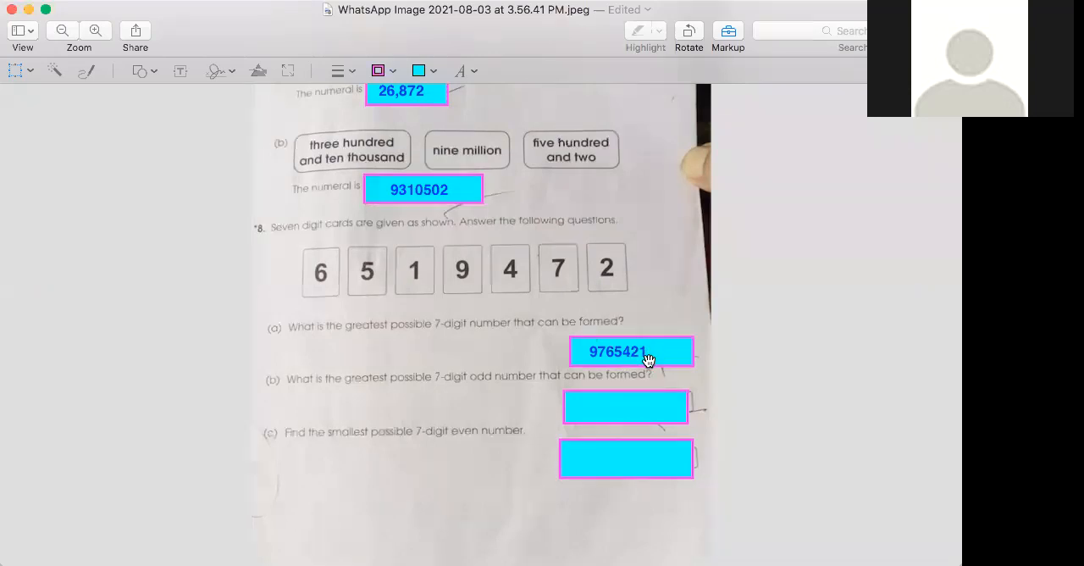
mouse_move(496, 524)
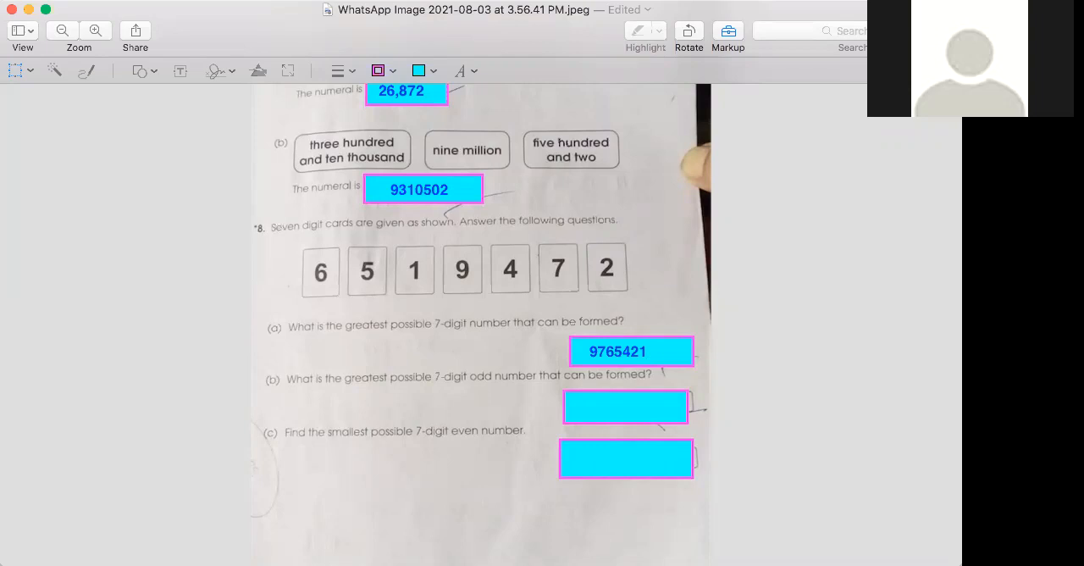
mouse_move(296, 111)
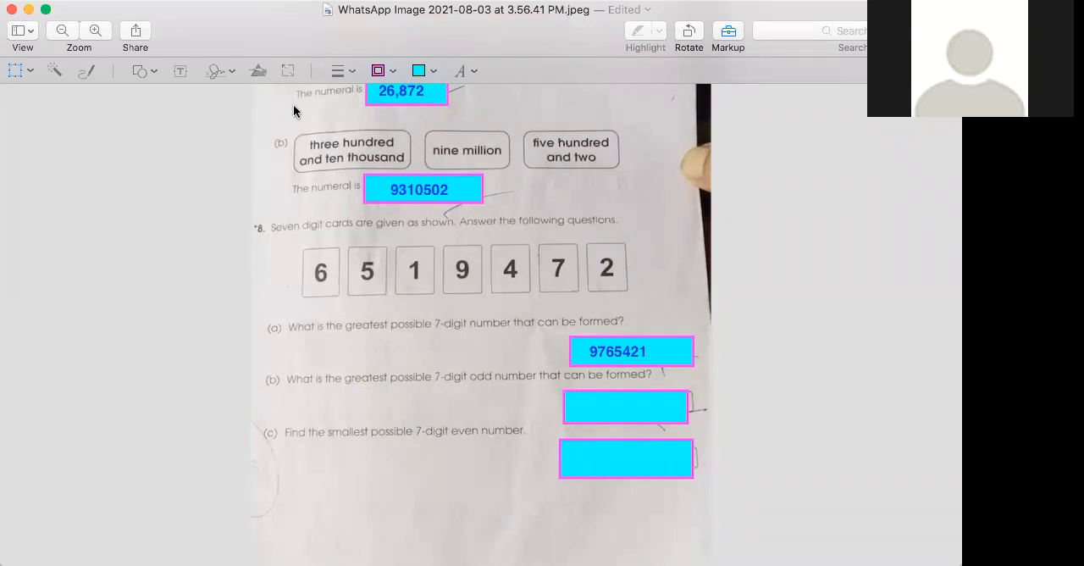
mouse_move(929, 184)
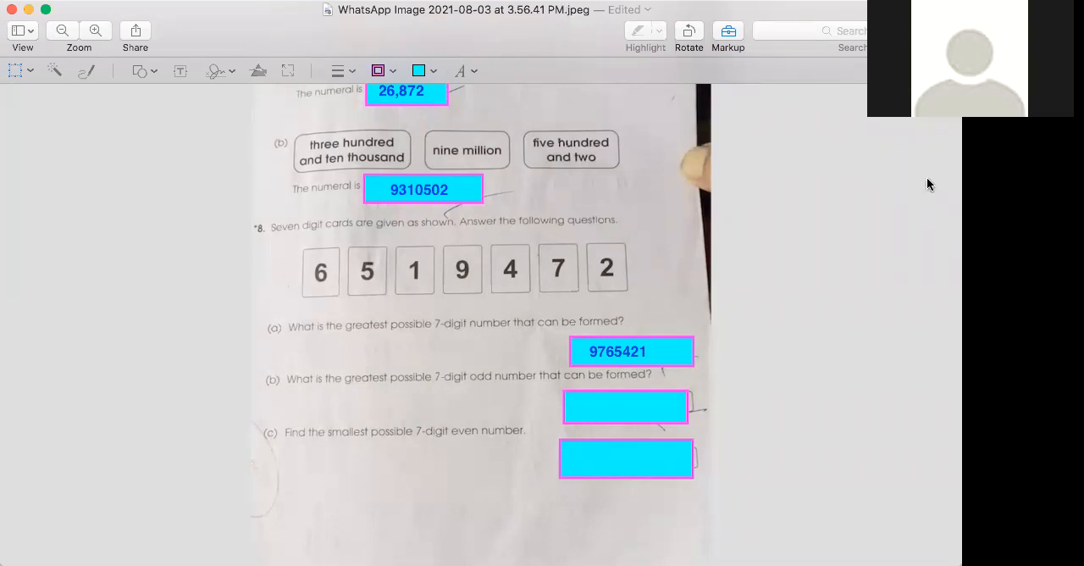
mouse_move(279, 109)
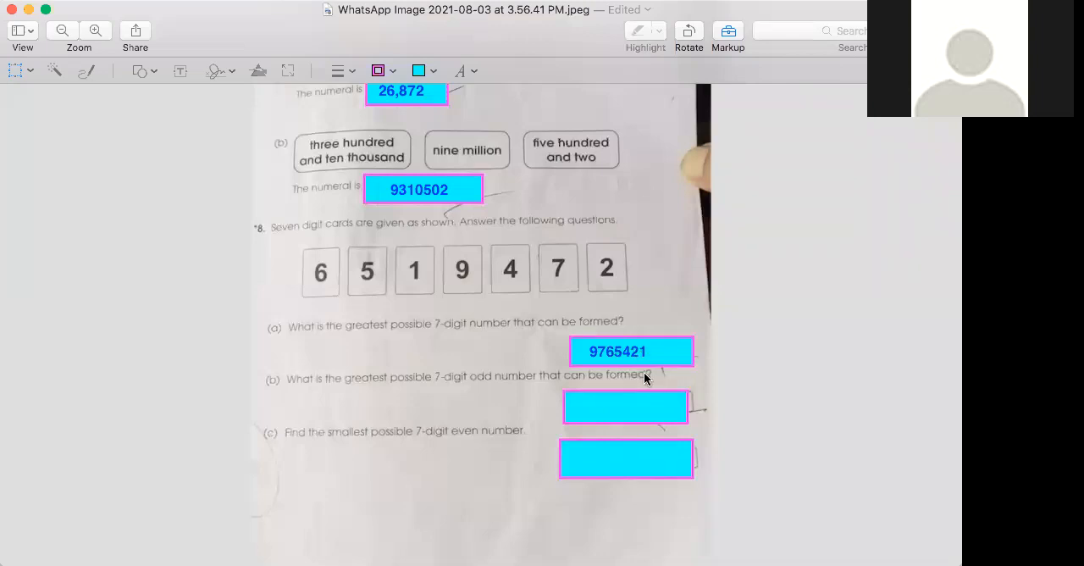
mouse_move(622, 404)
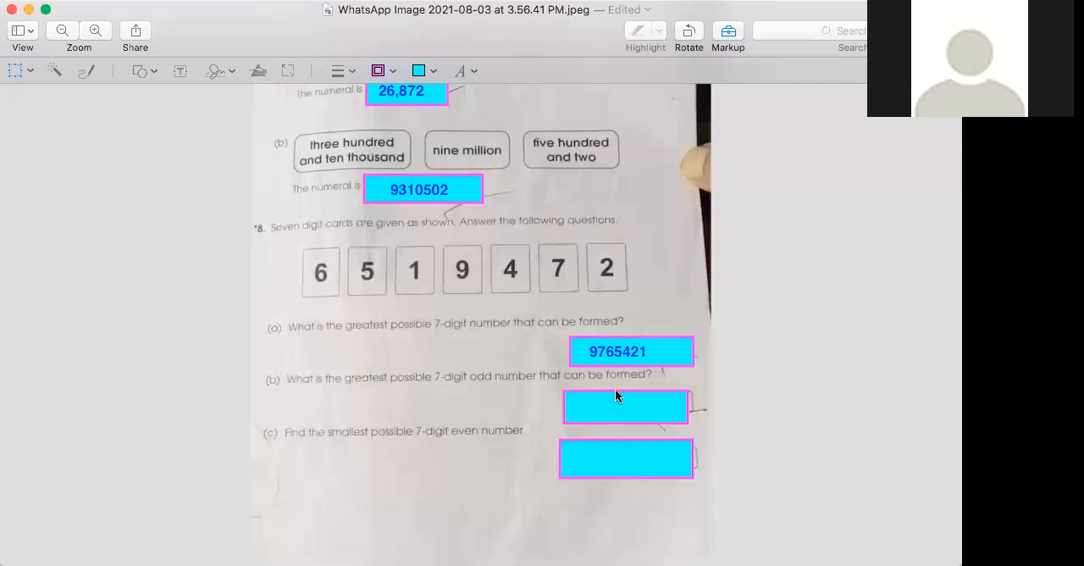
mouse_move(841, 529)
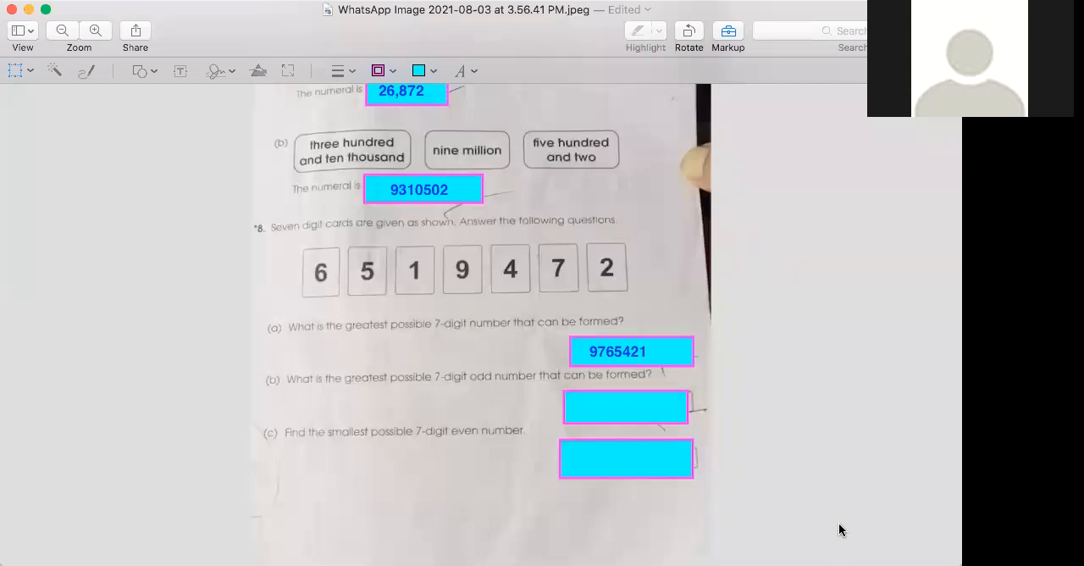
type("9765421")
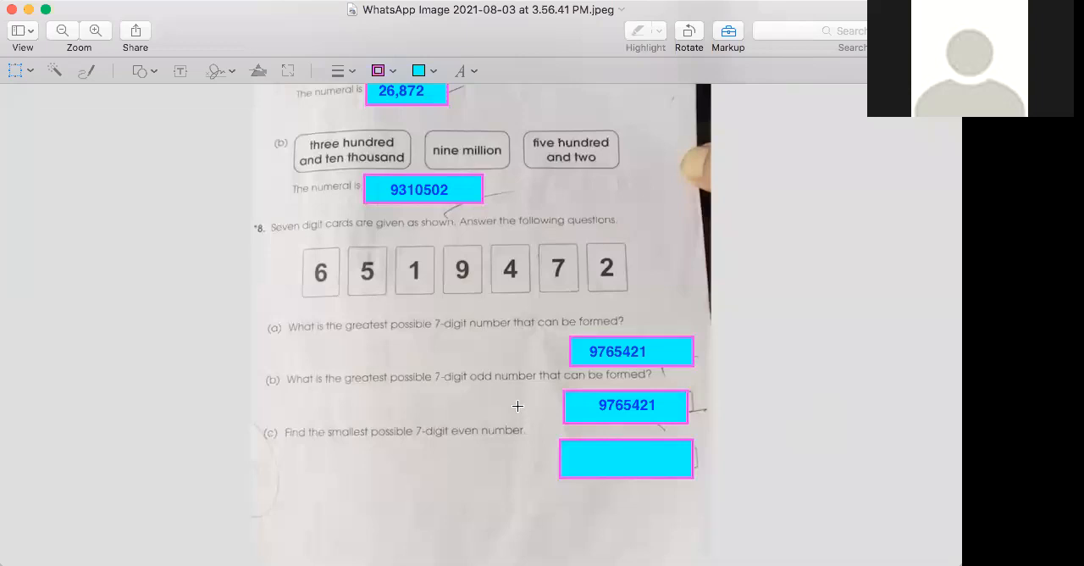
mouse_move(548, 411)
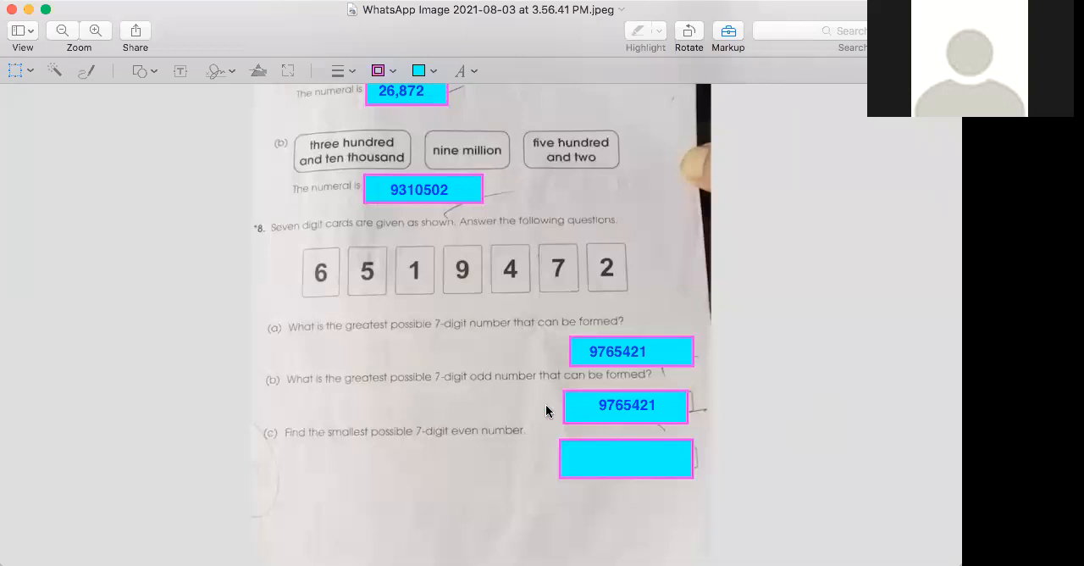
mouse_move(666, 447)
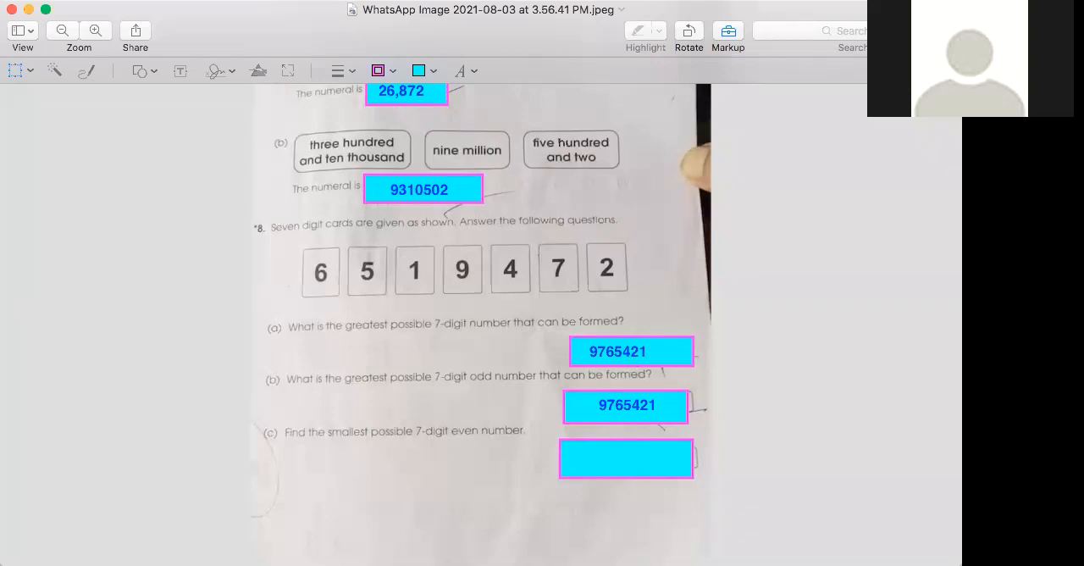
mouse_move(292, 451)
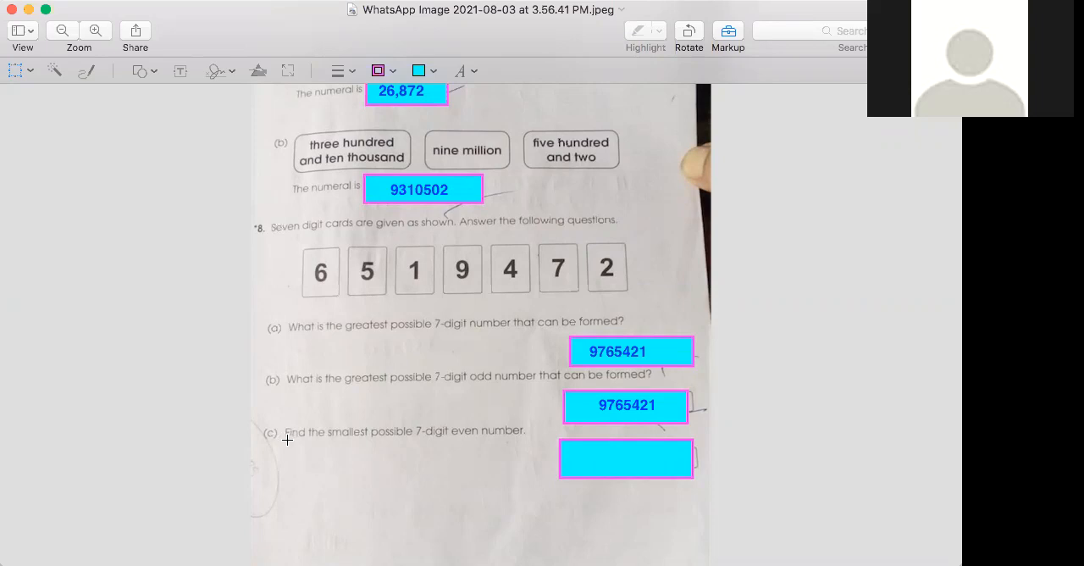
mouse_move(371, 451)
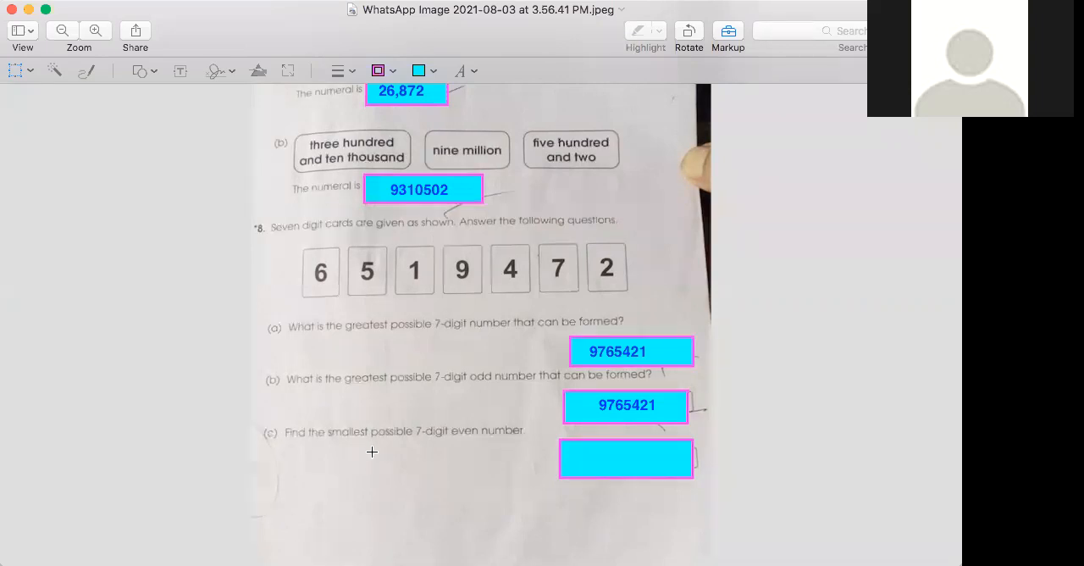
mouse_move(343, 395)
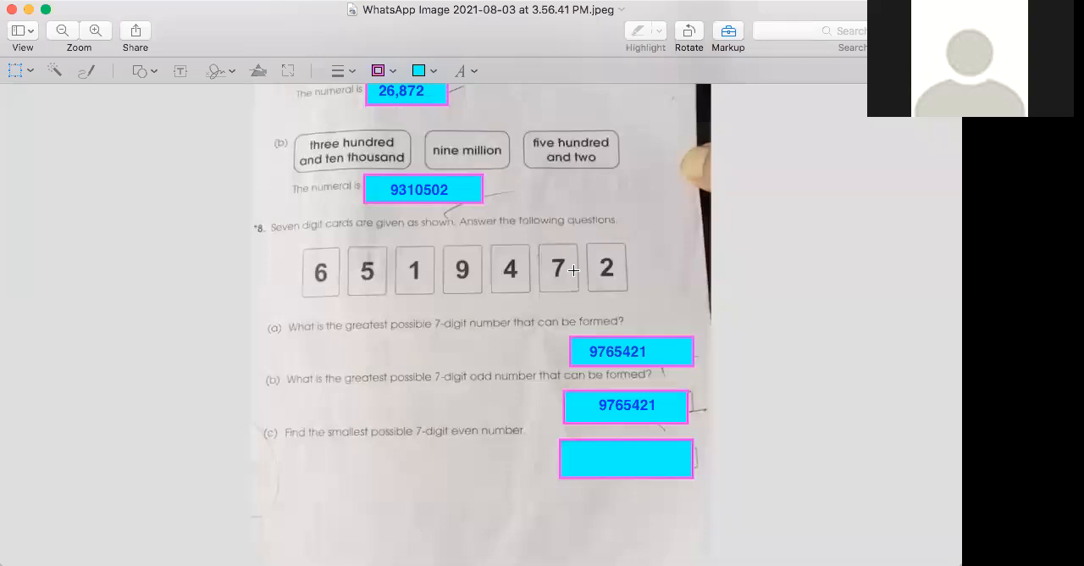
mouse_move(439, 438)
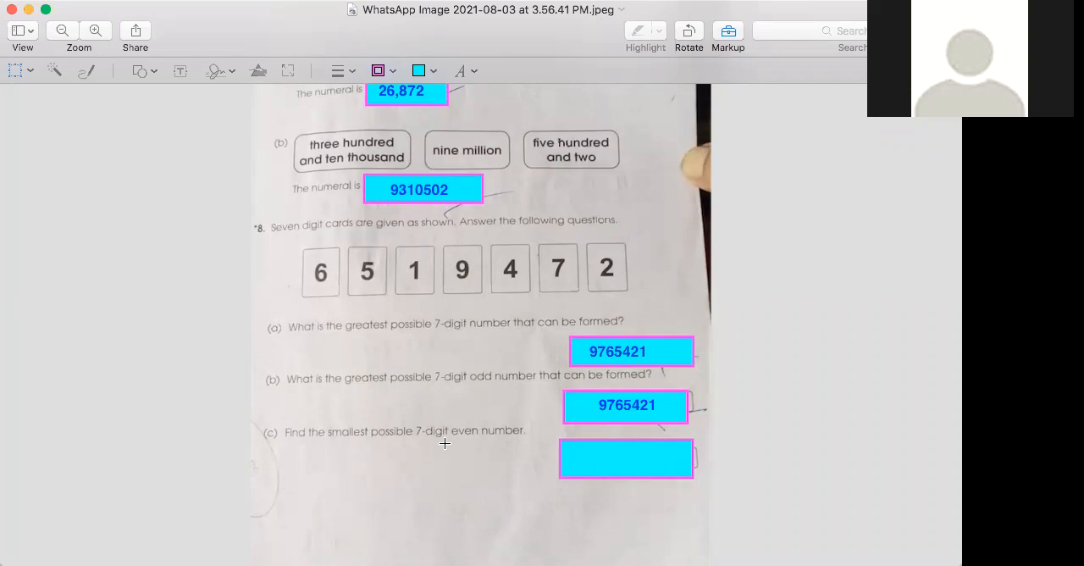
mouse_move(644, 436)
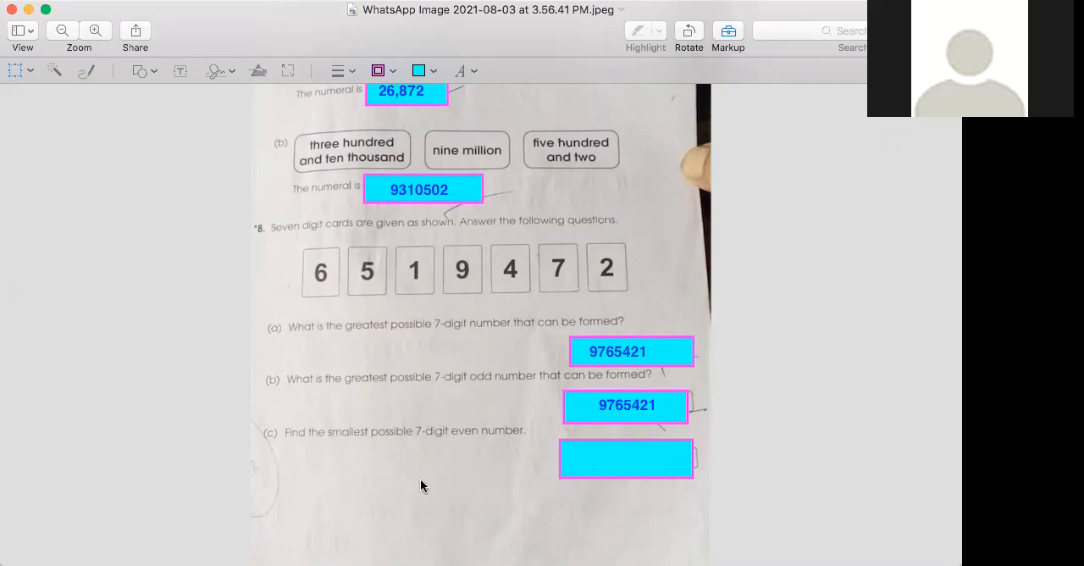
mouse_move(427, 475)
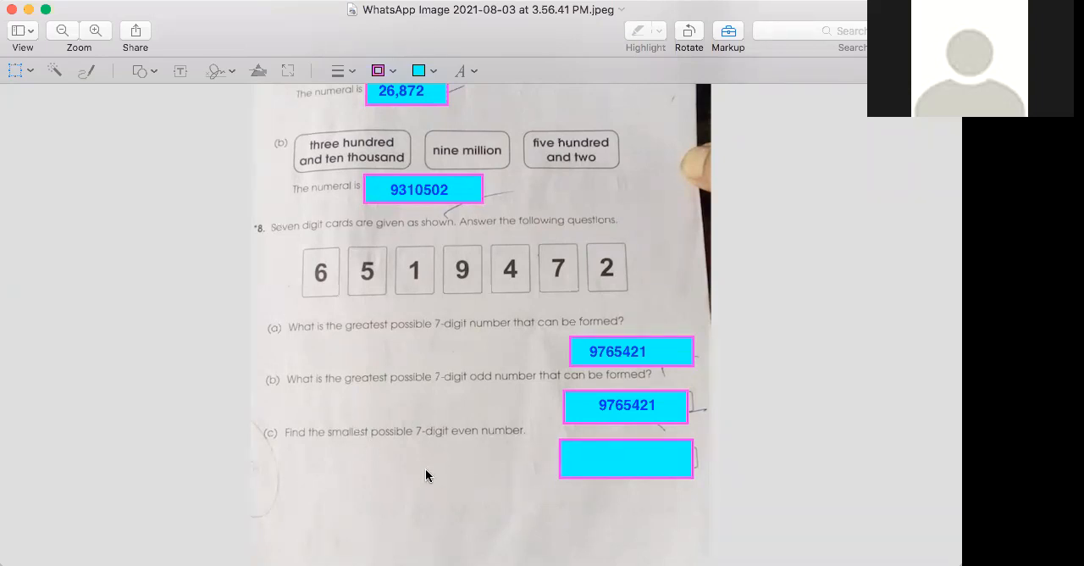
mouse_move(743, 541)
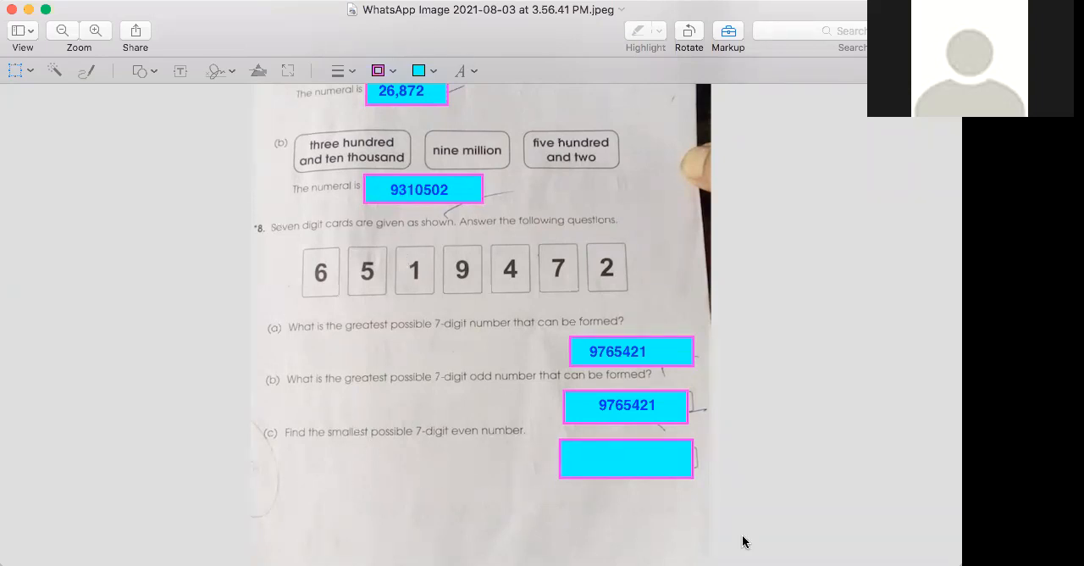